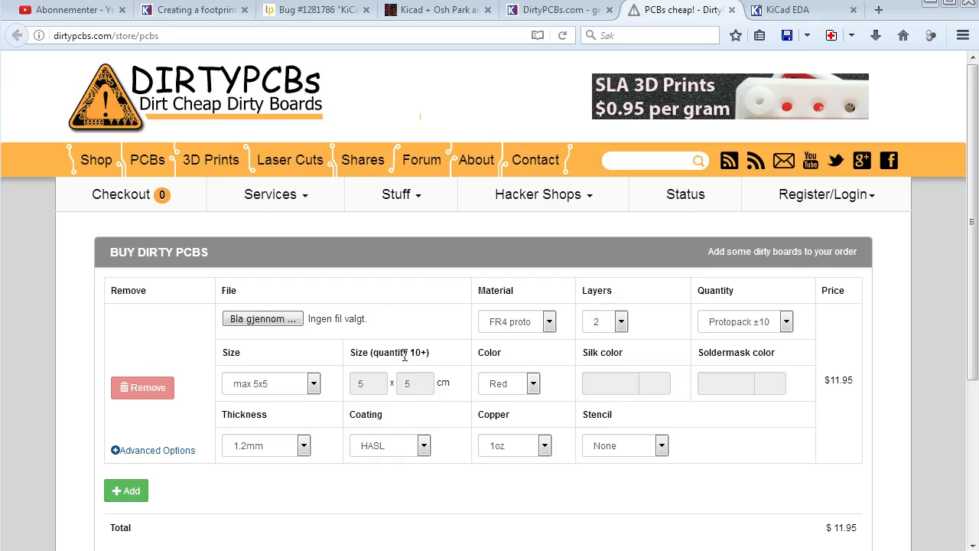
pyautogui.moveTo(370, 370)
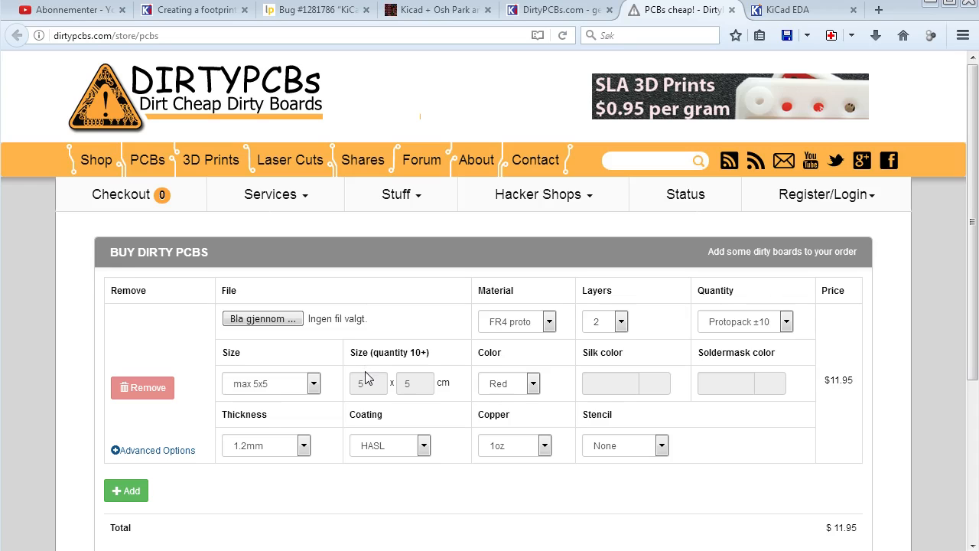
pyautogui.moveTo(222, 98)
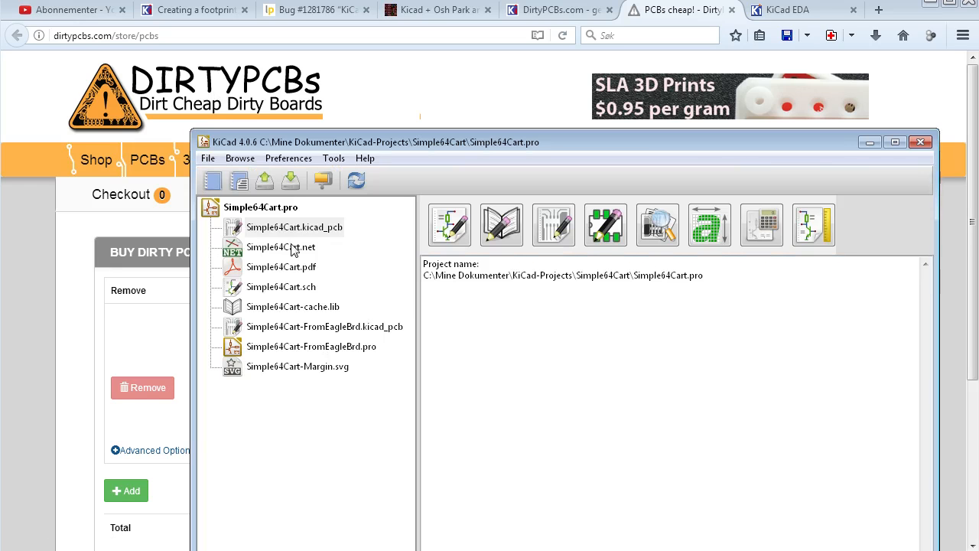
pyautogui.moveTo(320, 239)
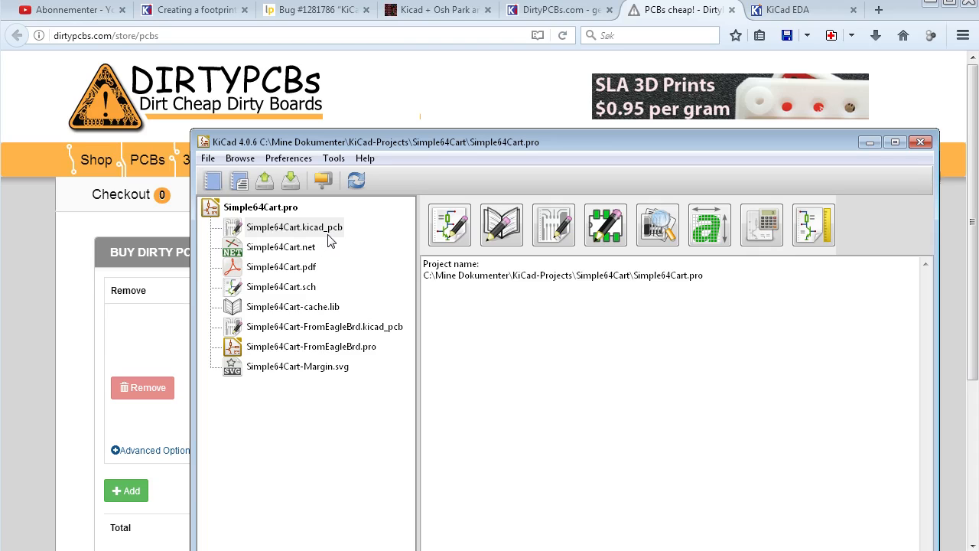
pyautogui.moveTo(339, 239)
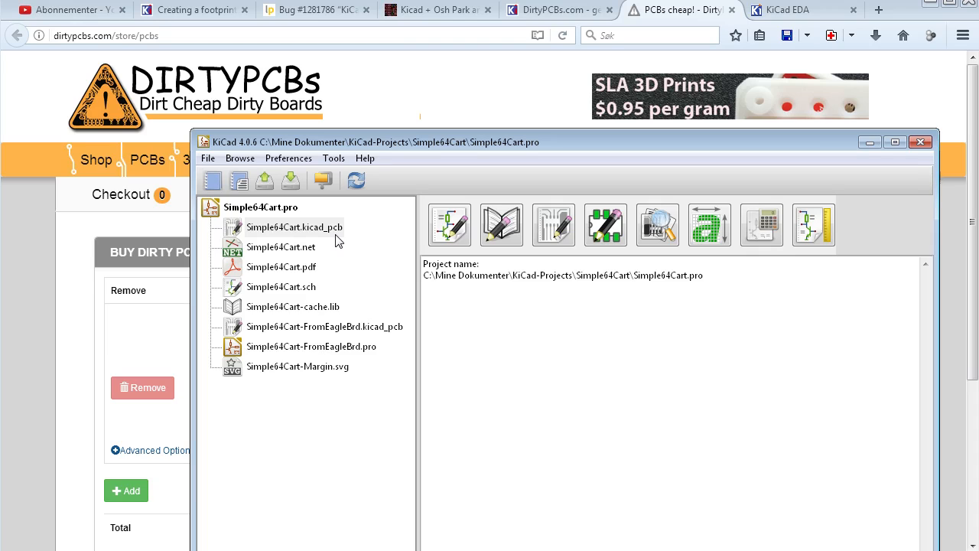
pyautogui.moveTo(266, 230)
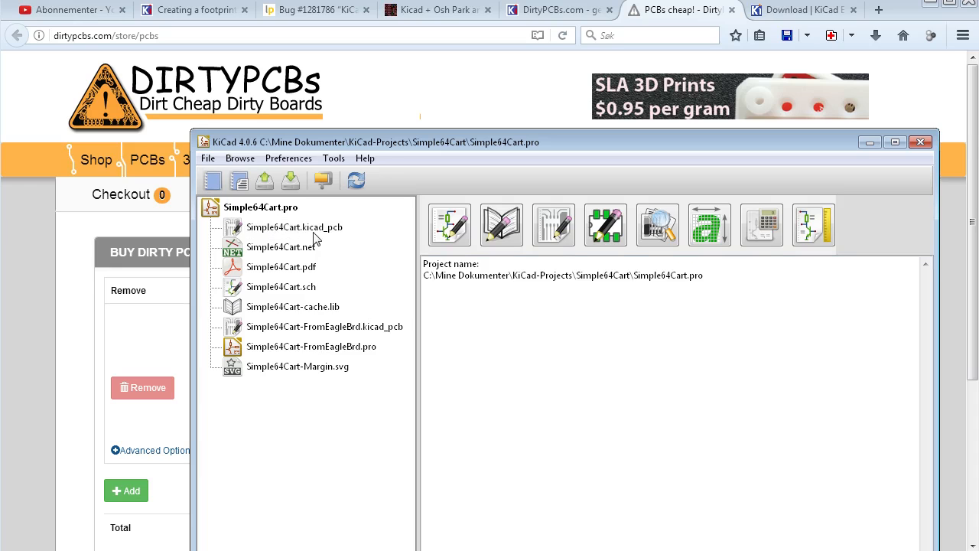
# Open Simple64Cart.kicad_pcb in Pcbnew and bring up its Plot settings
pyautogui.doubleClick(282, 227)
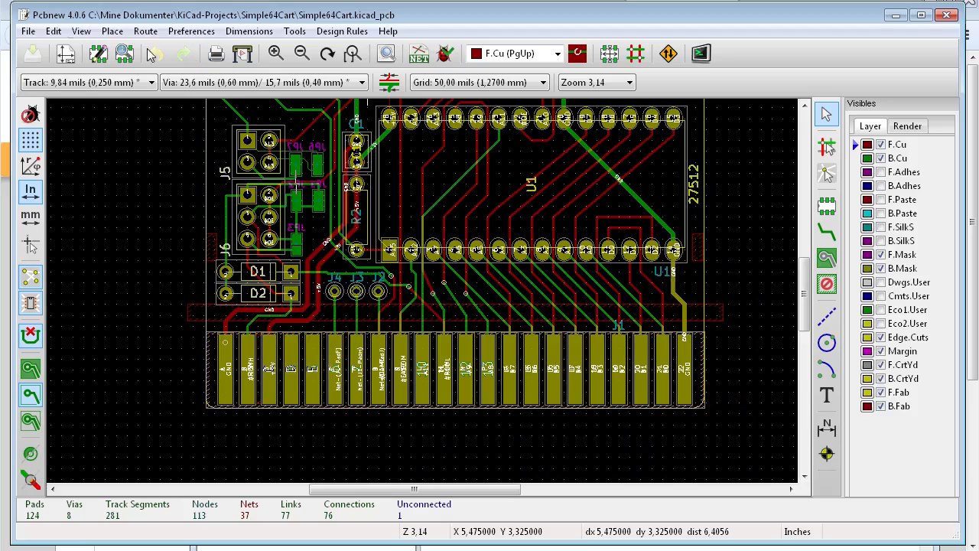
pyautogui.click(34, 30)
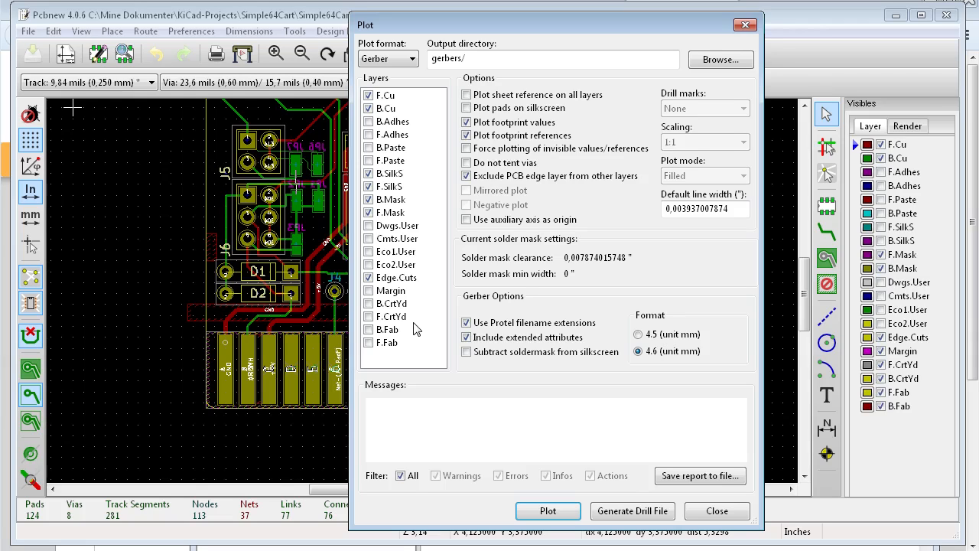
pyautogui.moveTo(418, 268)
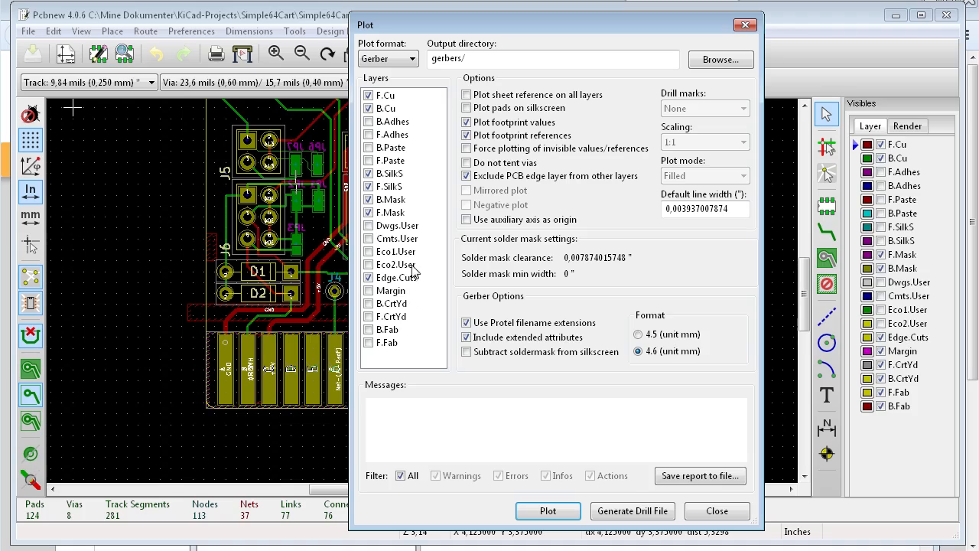
# Plot Gerber-format files for the checked layers into the gerbers/ output directory
pyautogui.tripleClick(557, 58)
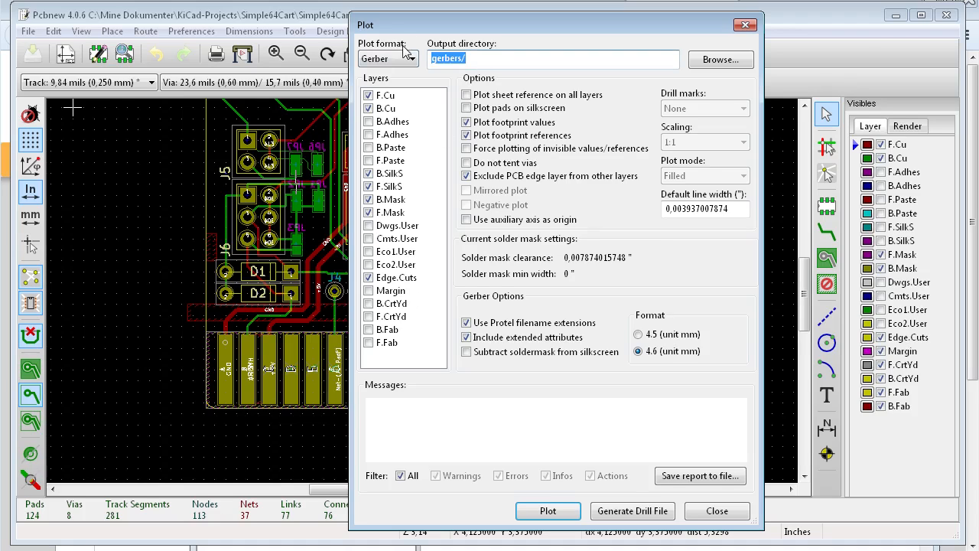
pyautogui.click(404, 58)
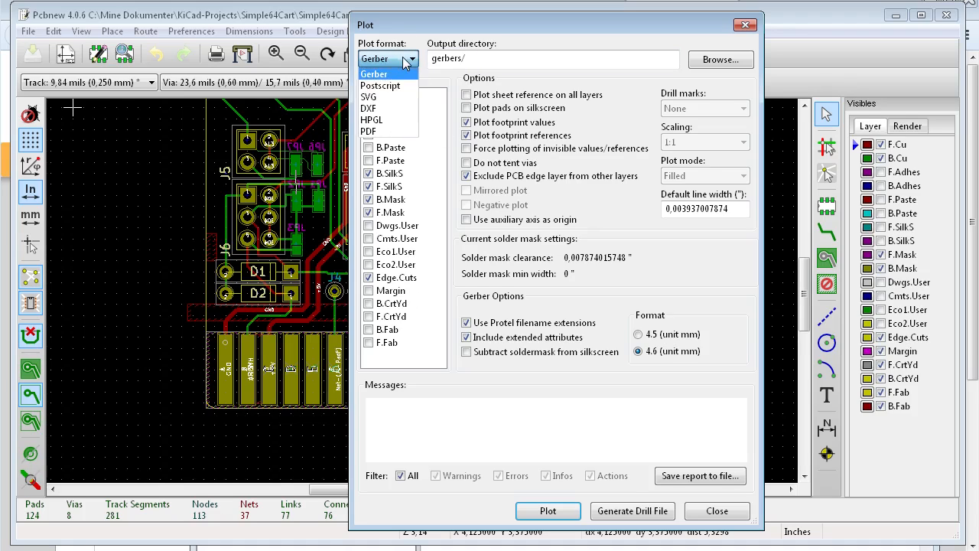
pyautogui.click(374, 74)
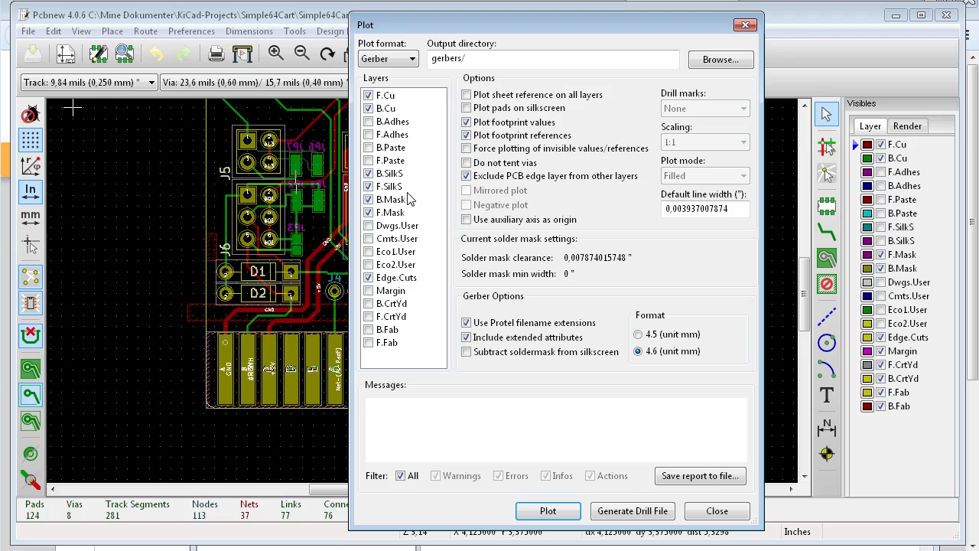
pyautogui.moveTo(410, 213)
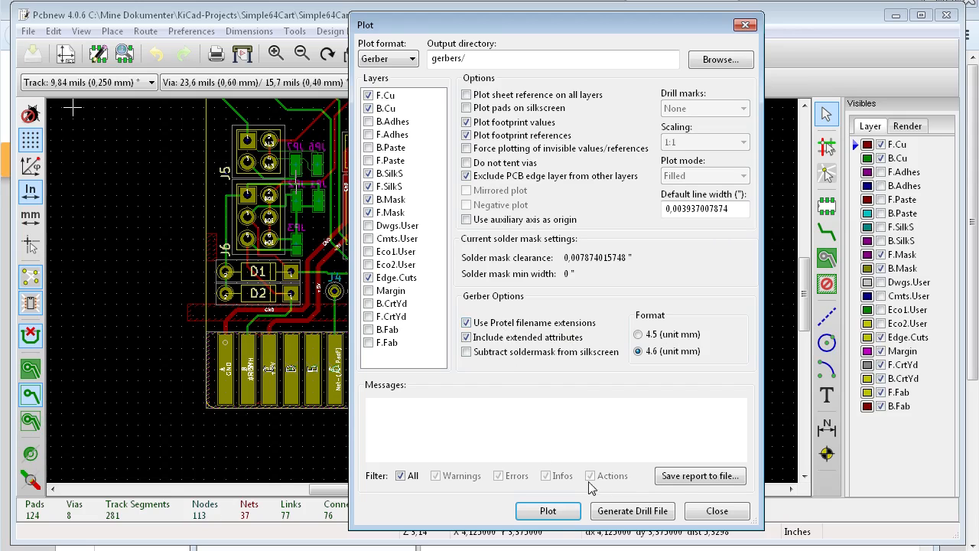
pyautogui.click(548, 511)
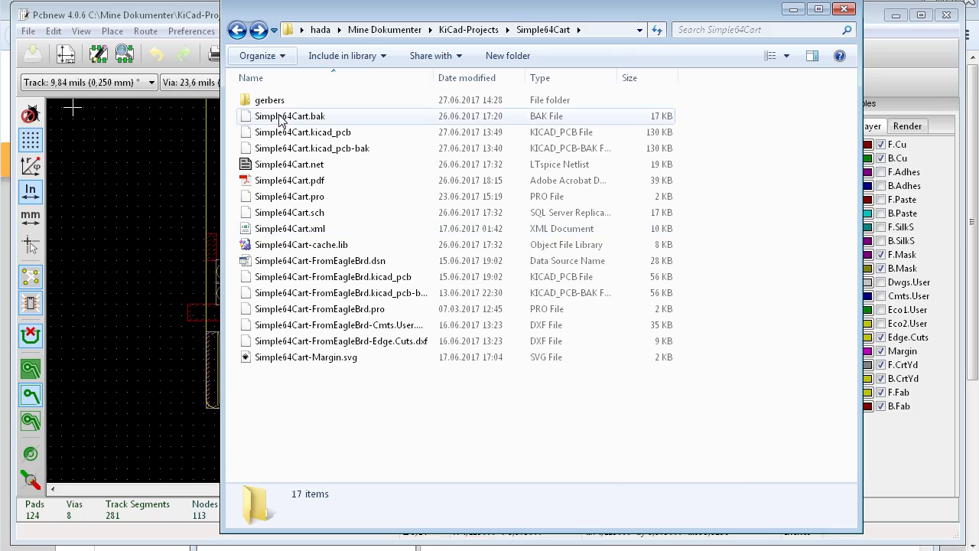
# Rename Simple64Cart-Edge.Cuts.gm1 in the gerbers folder to .gml, confirming the extension change
pyautogui.doubleClick(269, 100)
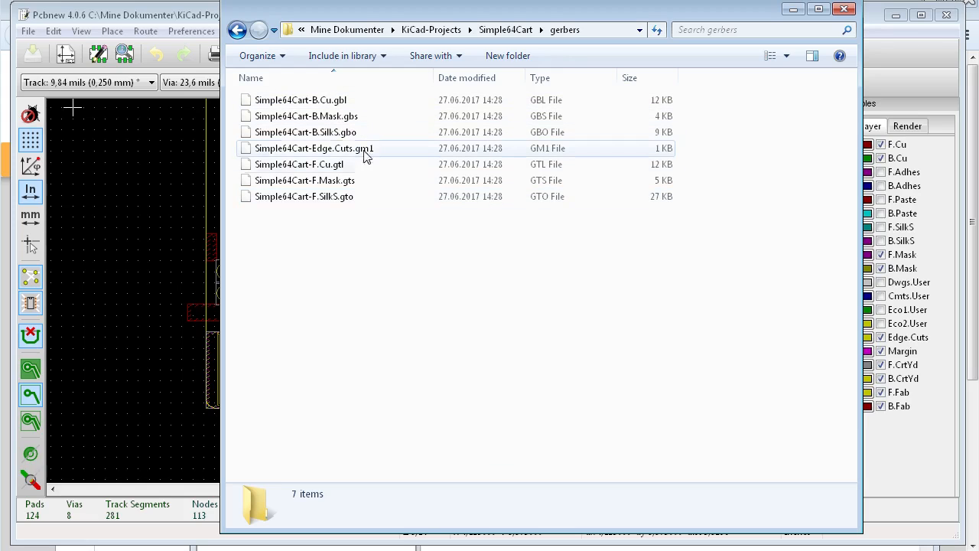
pyautogui.click(337, 147)
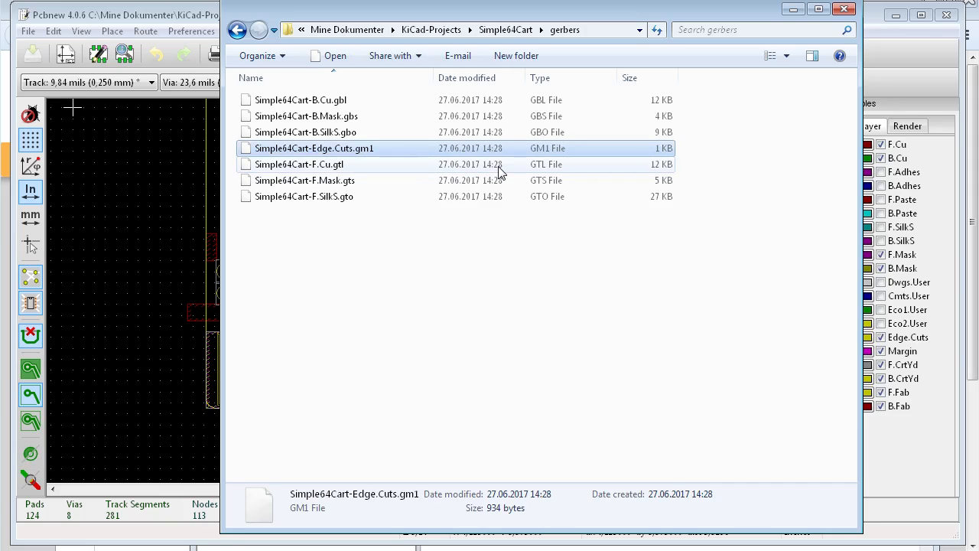
pyautogui.click(314, 147)
pyautogui.write('l')
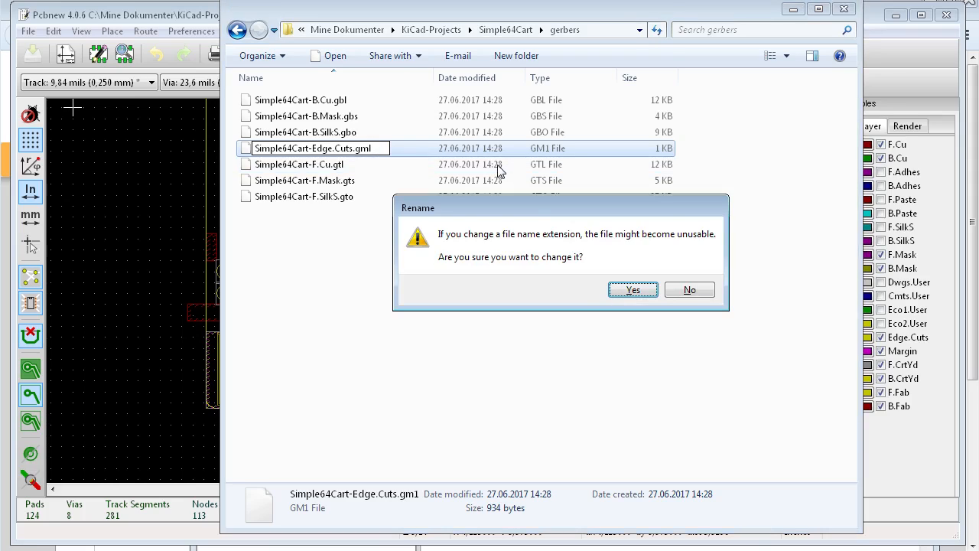
pyautogui.click(633, 291)
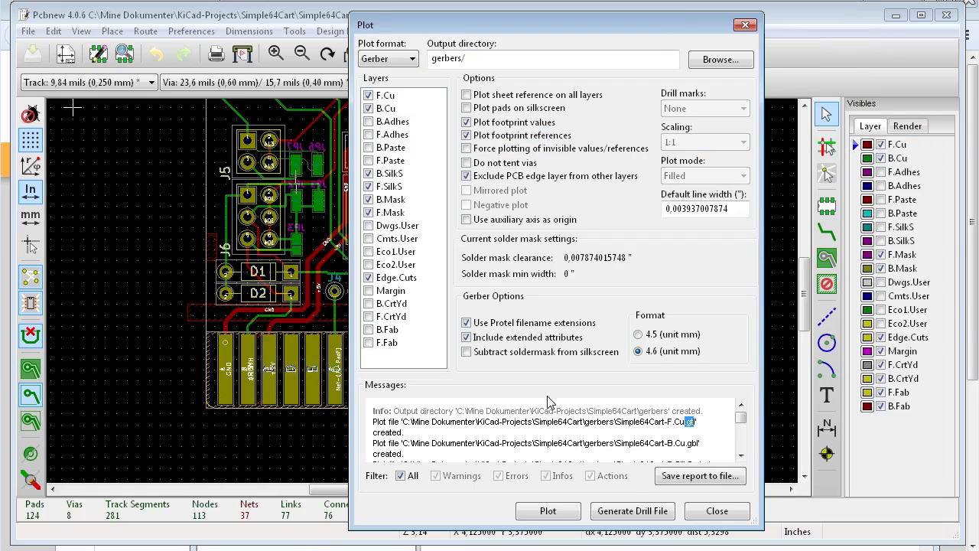
# Generate separate Simple64Cart.drl and NPTH drill files into the gerbers folder
pyautogui.click(631, 511)
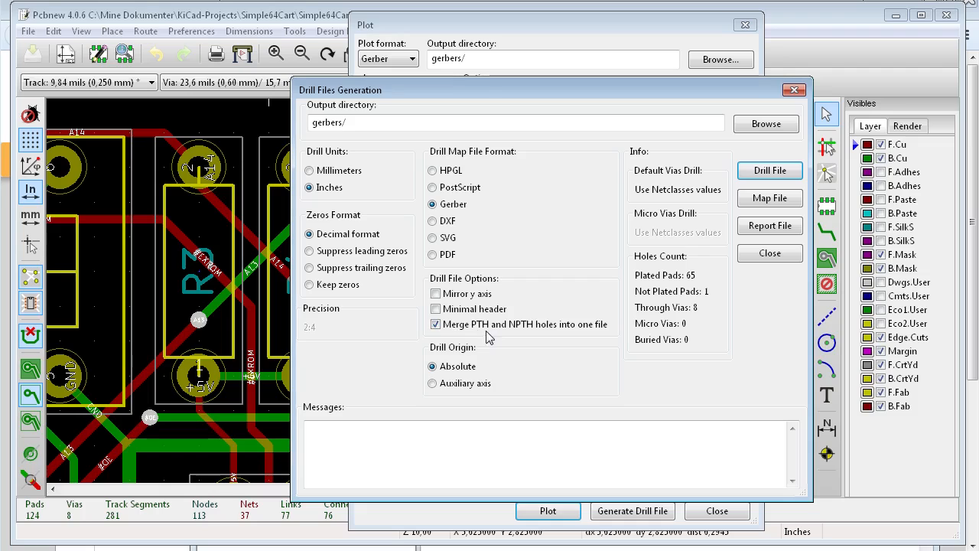
pyautogui.moveTo(480, 333)
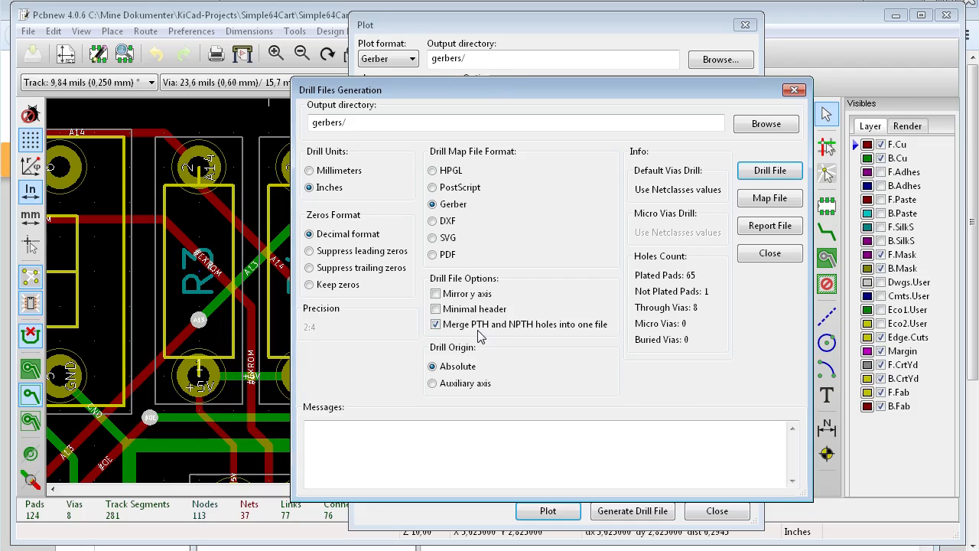
pyautogui.moveTo(511, 333)
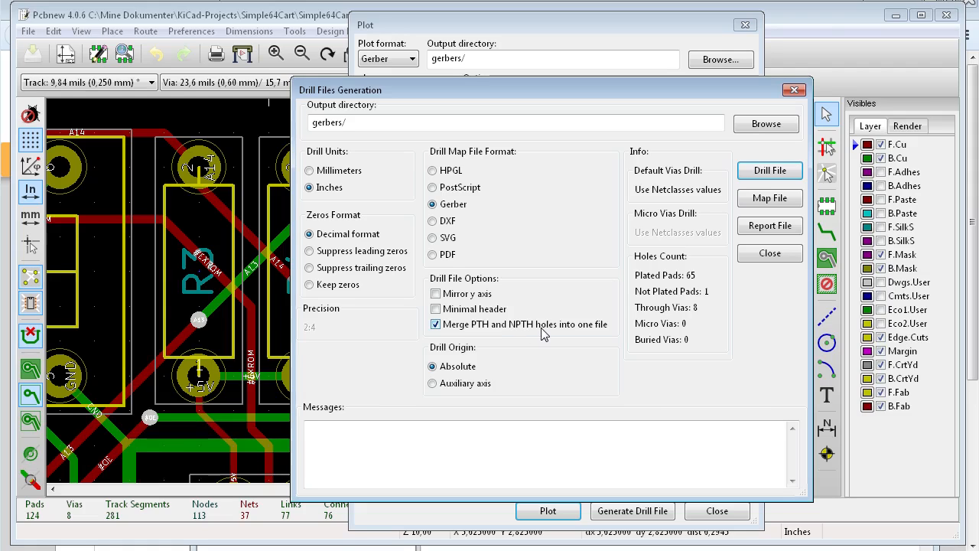
pyautogui.moveTo(485, 474)
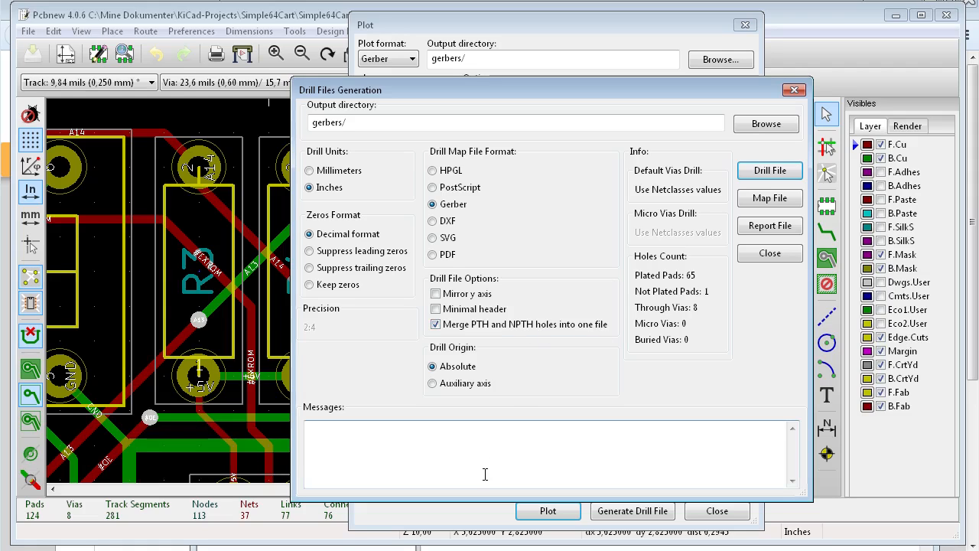
pyautogui.click(769, 170)
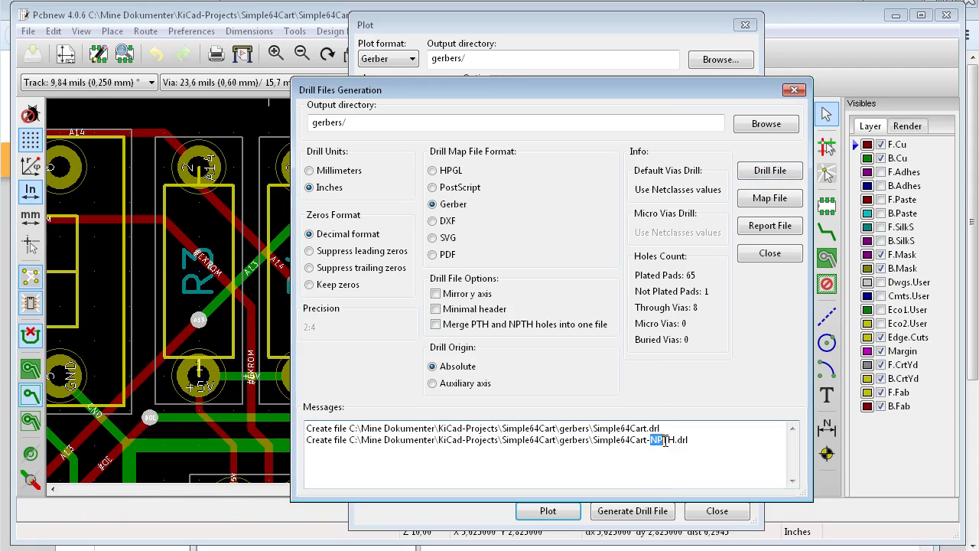
pyautogui.moveTo(631, 511)
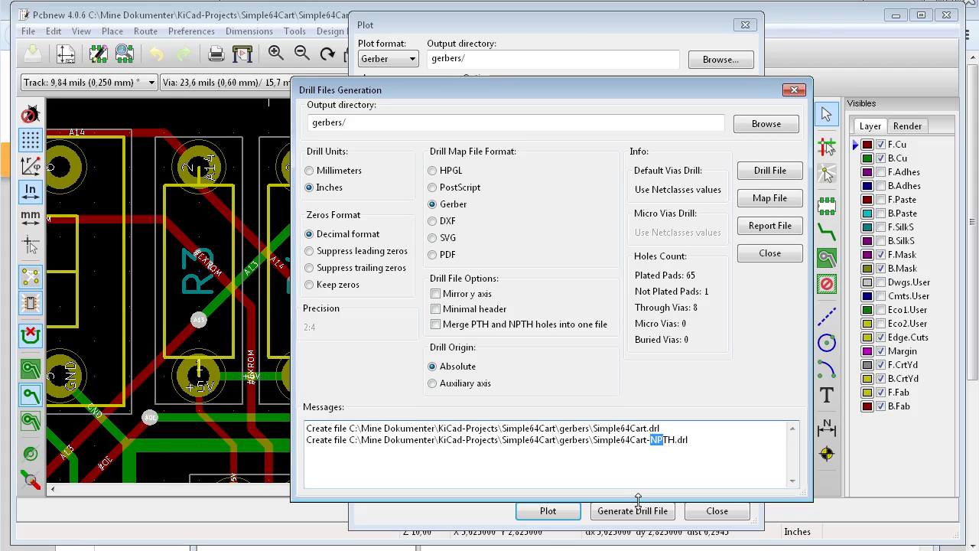
pyautogui.moveTo(636, 491)
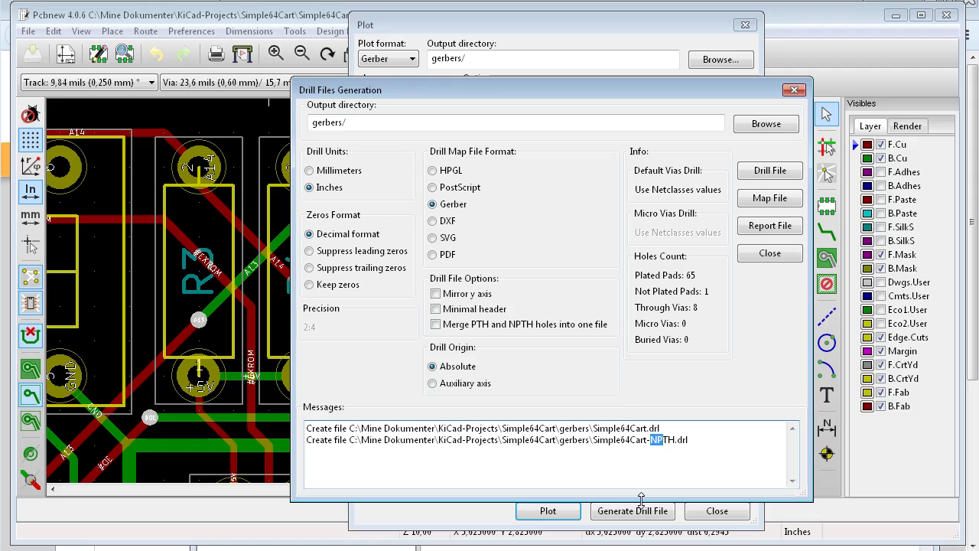
pyautogui.moveTo(742, 501)
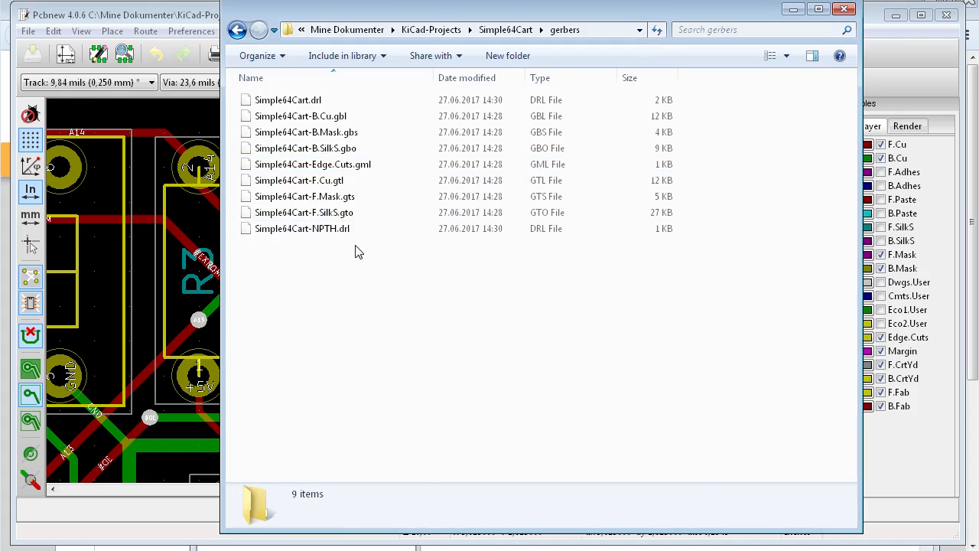
# Regenerate the drill output with PTH and NPTH holes merged into one Simple64Cart.drl file
pyautogui.rightClick(300, 228)
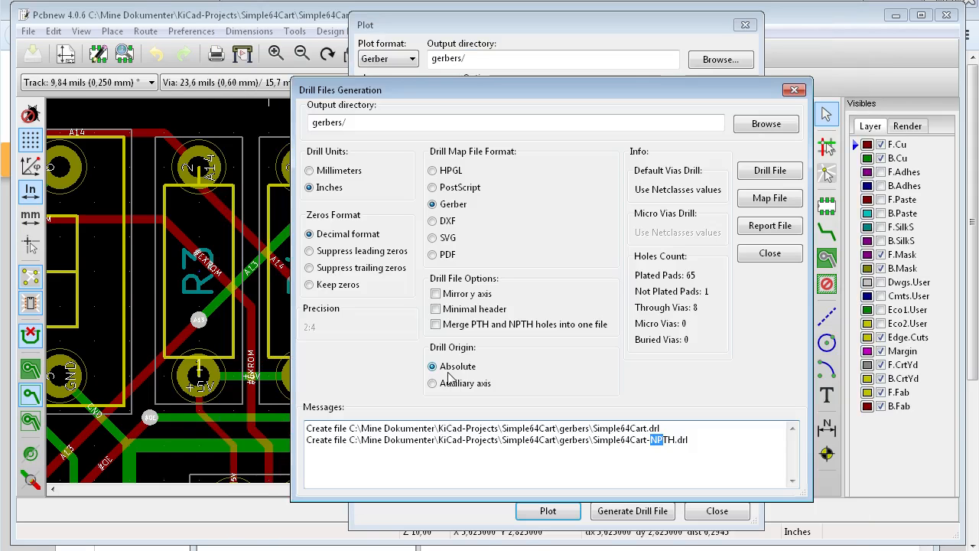
pyautogui.click(434, 324)
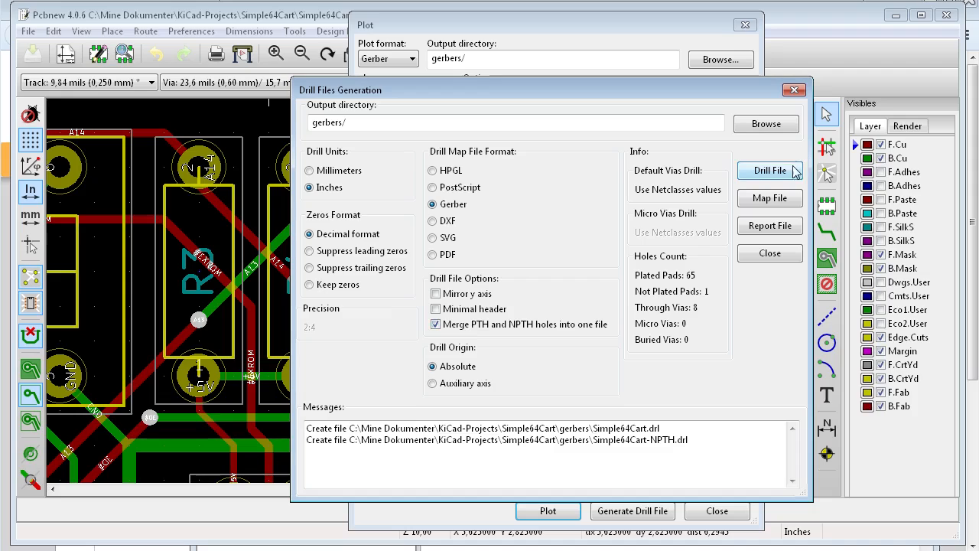
pyautogui.click(769, 171)
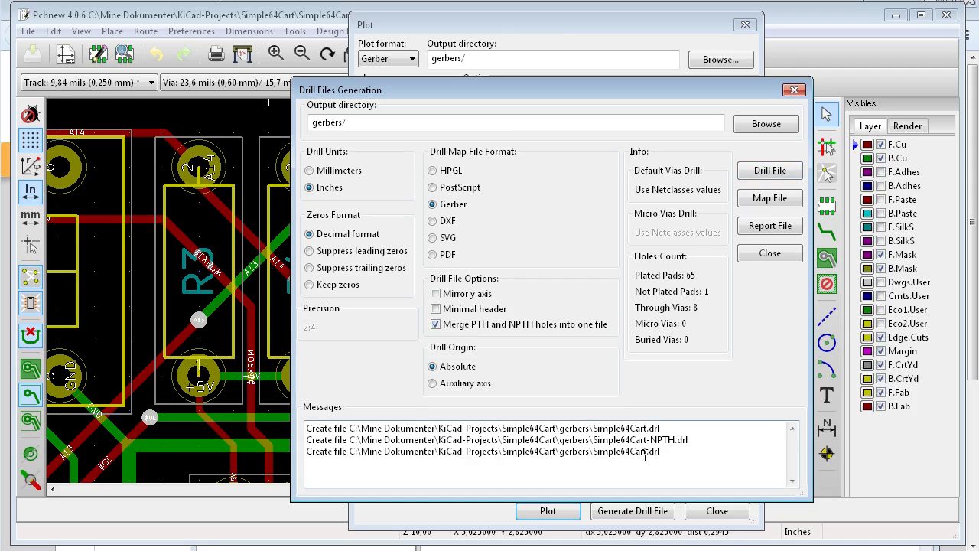
pyautogui.moveTo(639, 454)
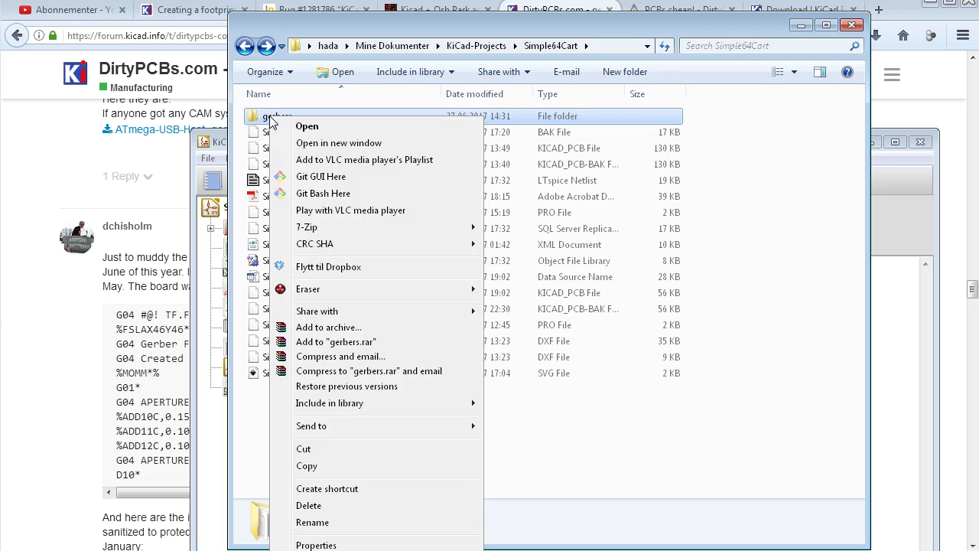
pyautogui.moveTo(305, 226)
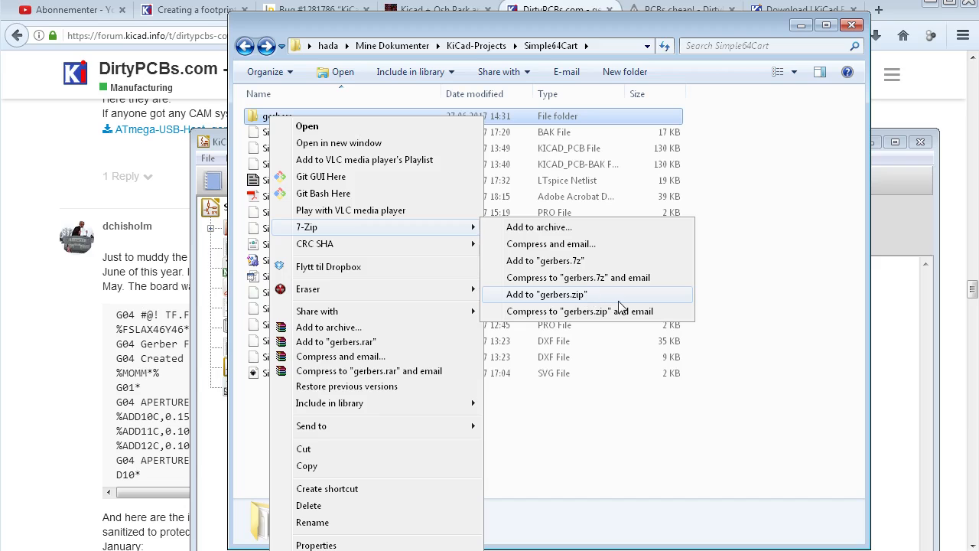
# Compress the gerbers folder into gerbers.zip with 7-Zip
pyautogui.click(546, 293)
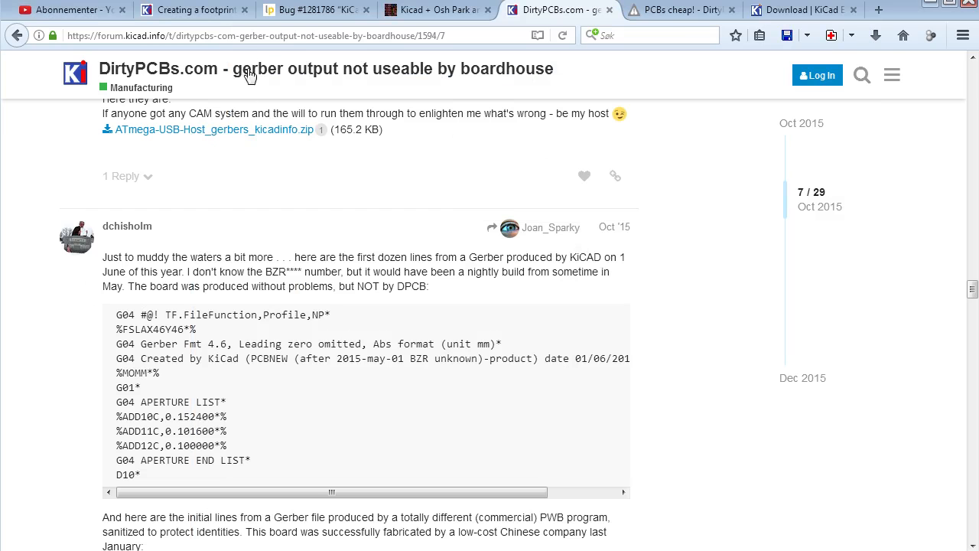
# Attach gerbers.zip from the project folder to the DirtyPCBs order form
pyautogui.click(680, 9)
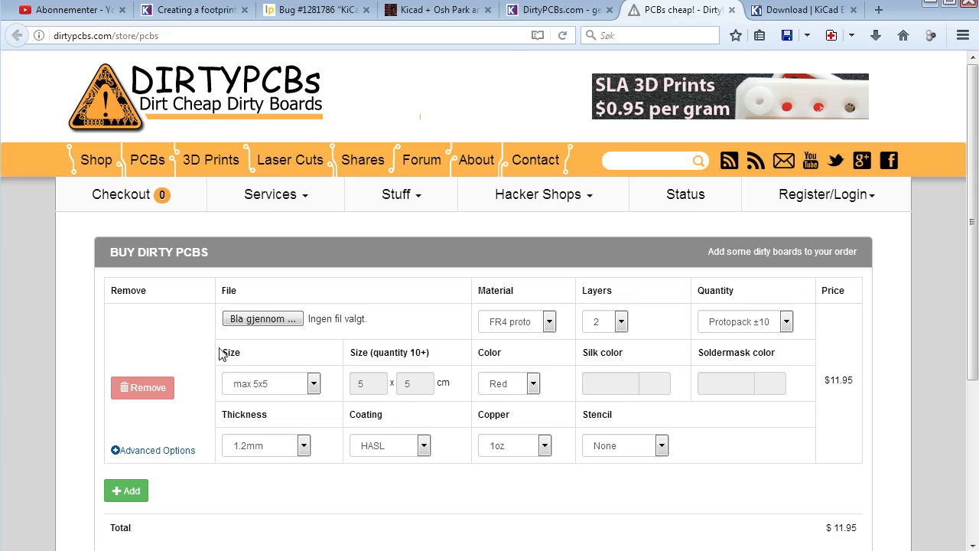
pyautogui.click(263, 317)
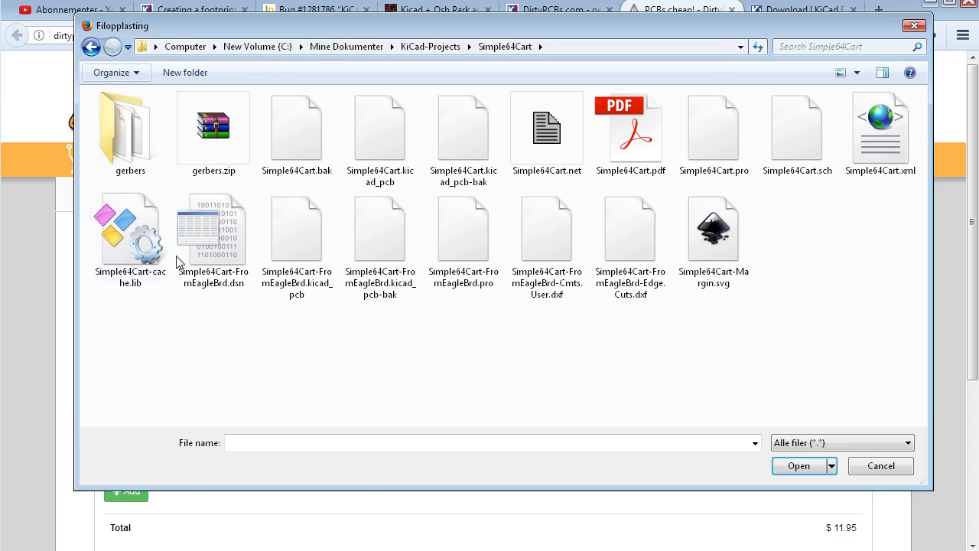
pyautogui.click(214, 130)
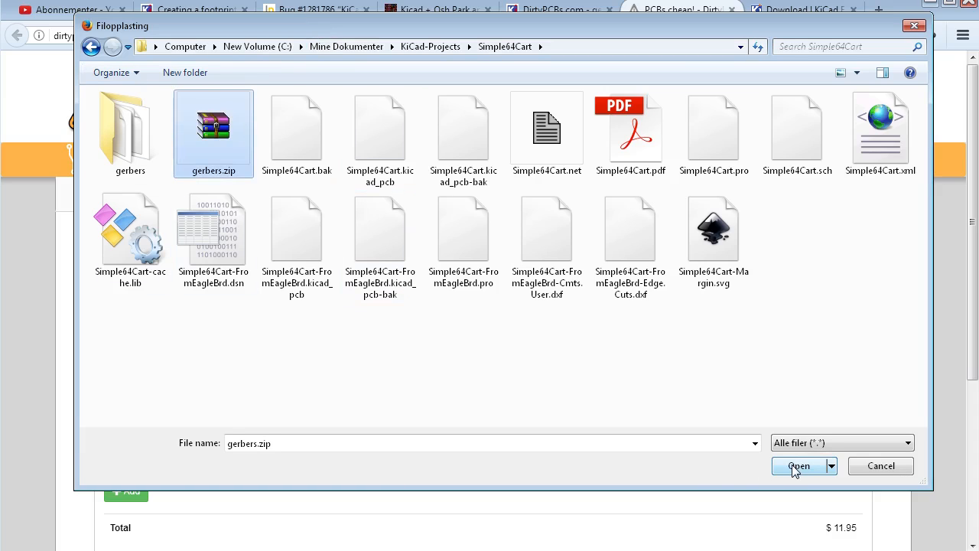
pyautogui.click(791, 465)
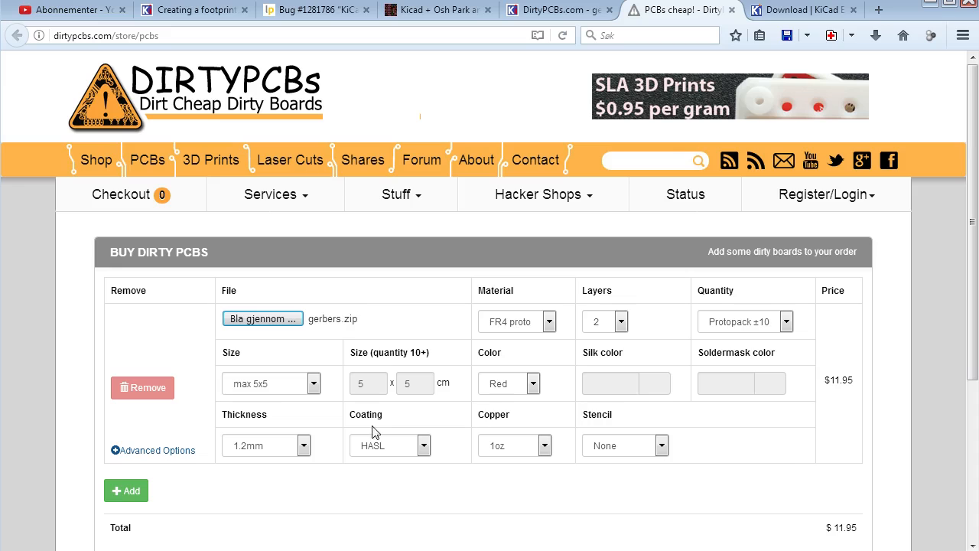
# Choose green solder mask and 1.6mm thickness, then add the board to the cart
pyautogui.click(272, 383)
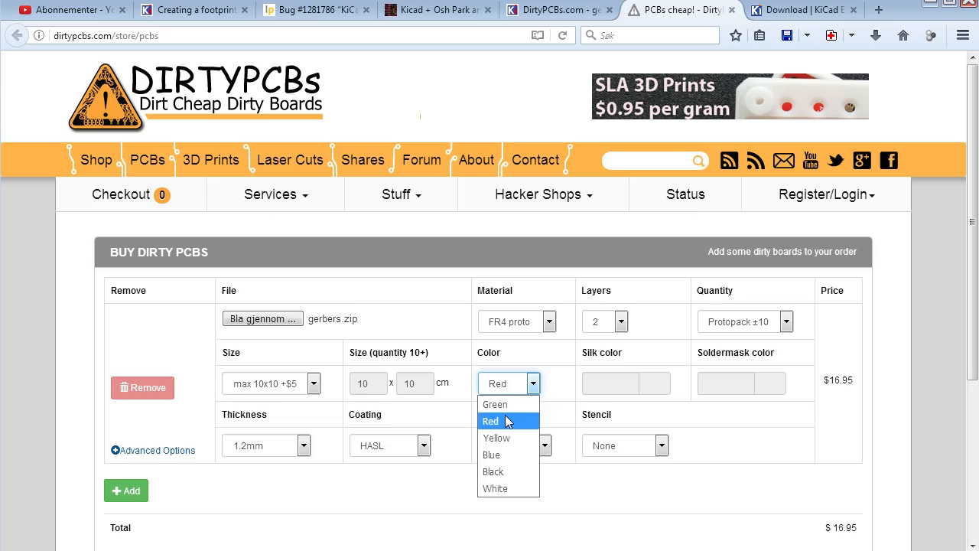
pyautogui.click(495, 404)
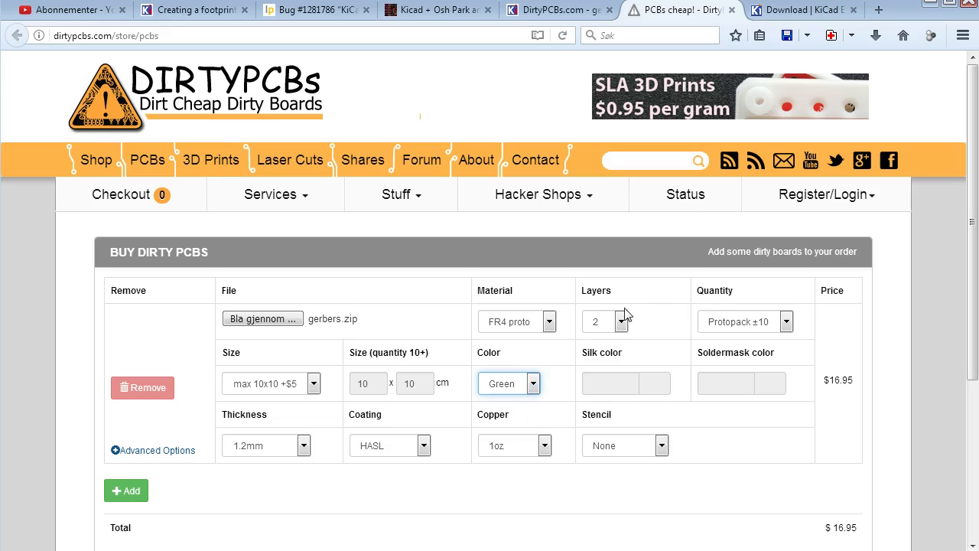
pyautogui.click(266, 445)
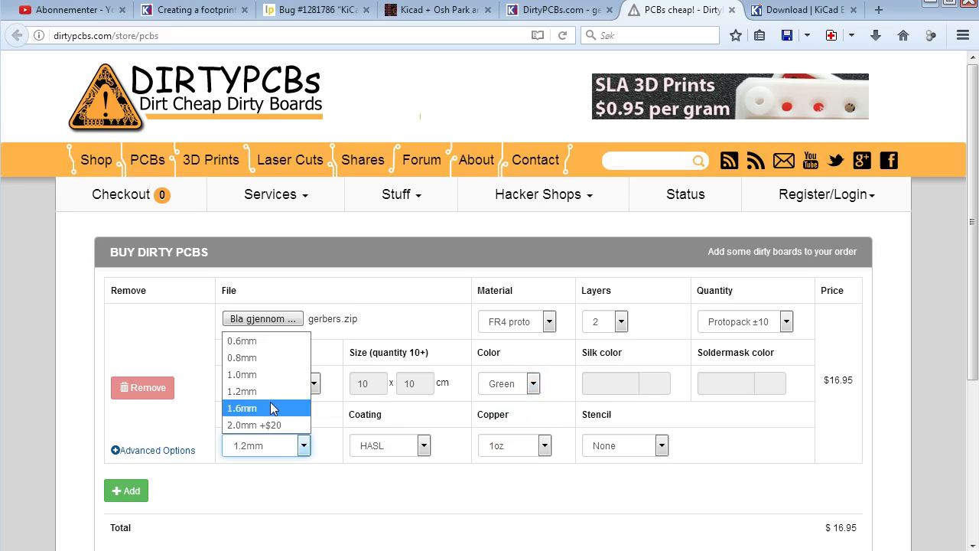
pyautogui.click(242, 407)
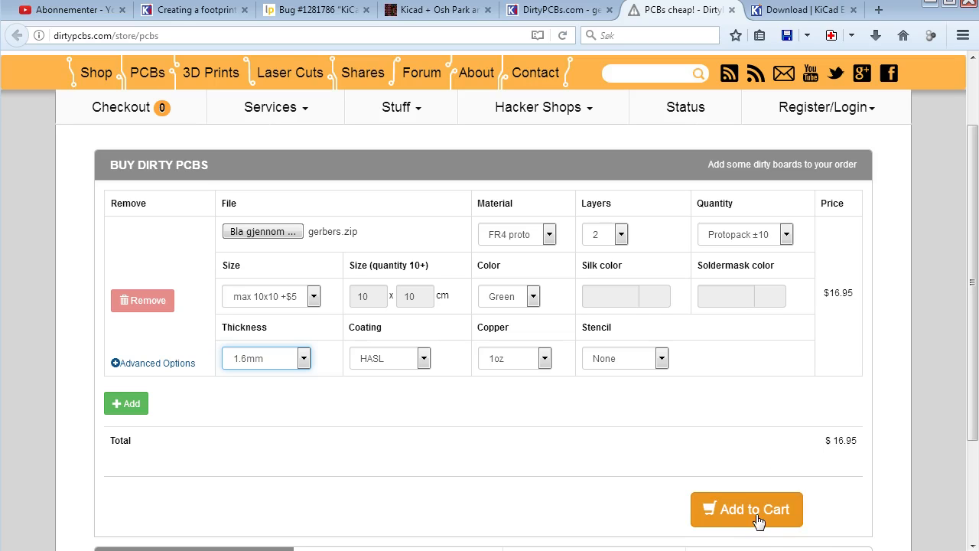
pyautogui.click(747, 510)
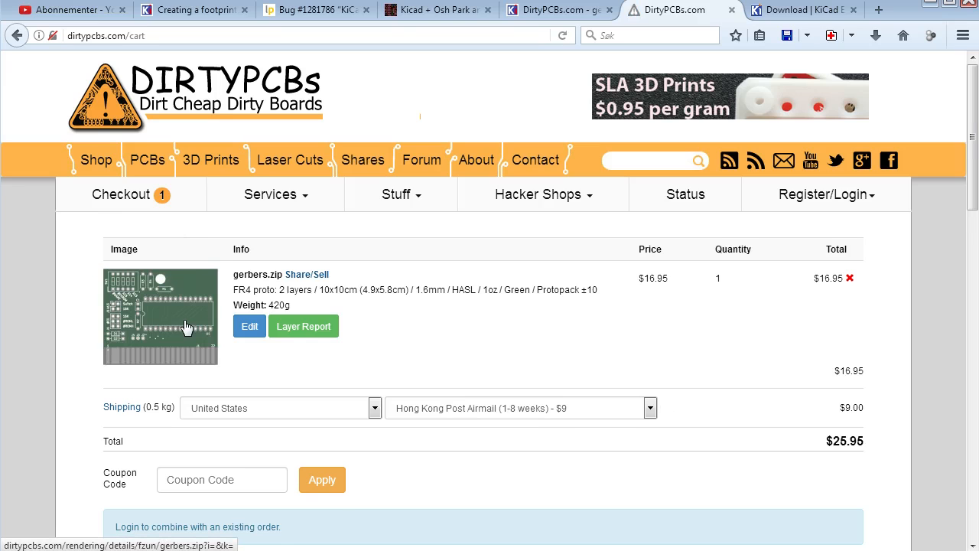
pyautogui.moveTo(165, 289)
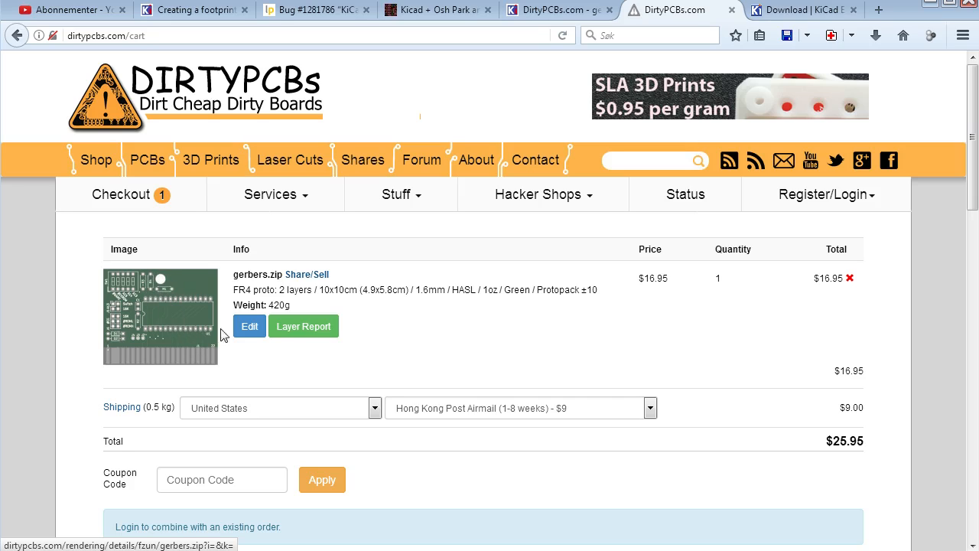
pyautogui.moveTo(178, 283)
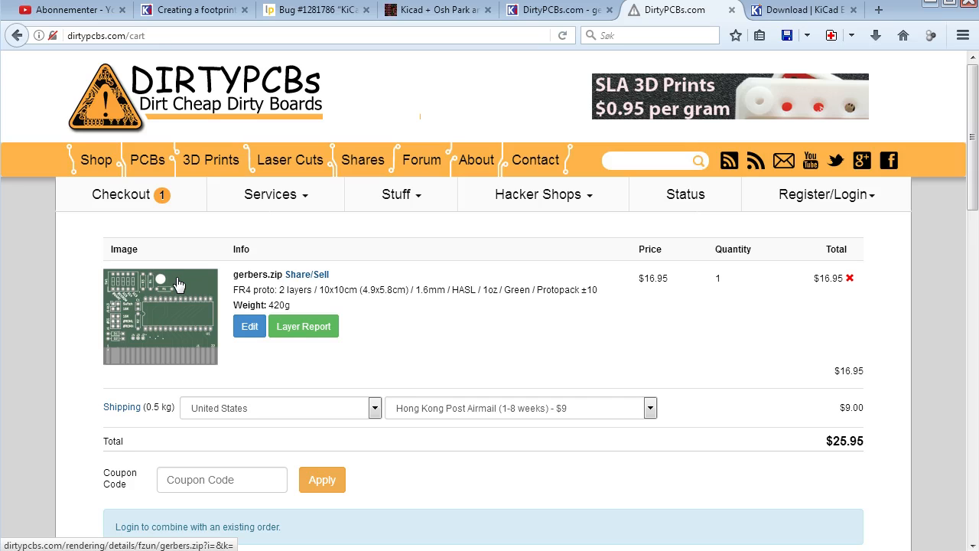
pyautogui.moveTo(232, 319)
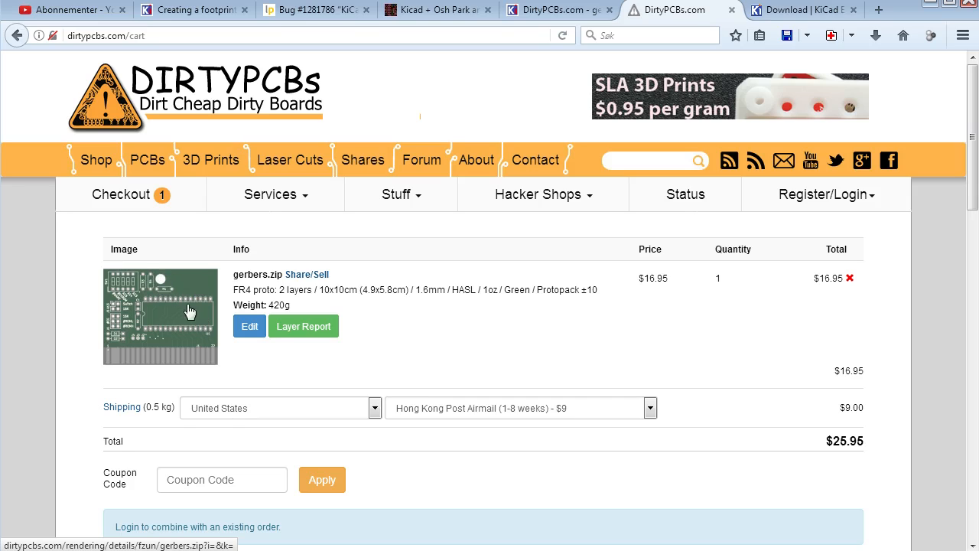
pyautogui.moveTo(200, 315)
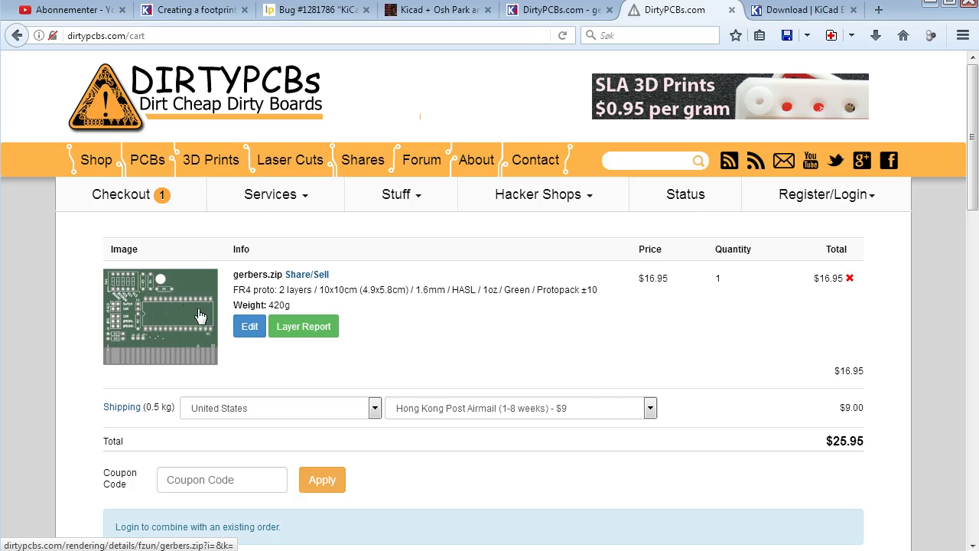
pyautogui.moveTo(162, 286)
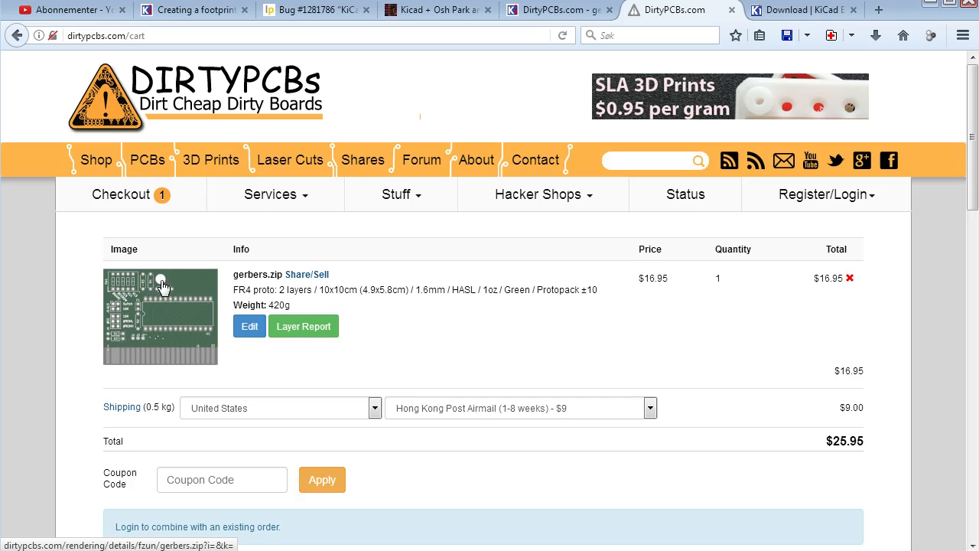
pyautogui.moveTo(348, 511)
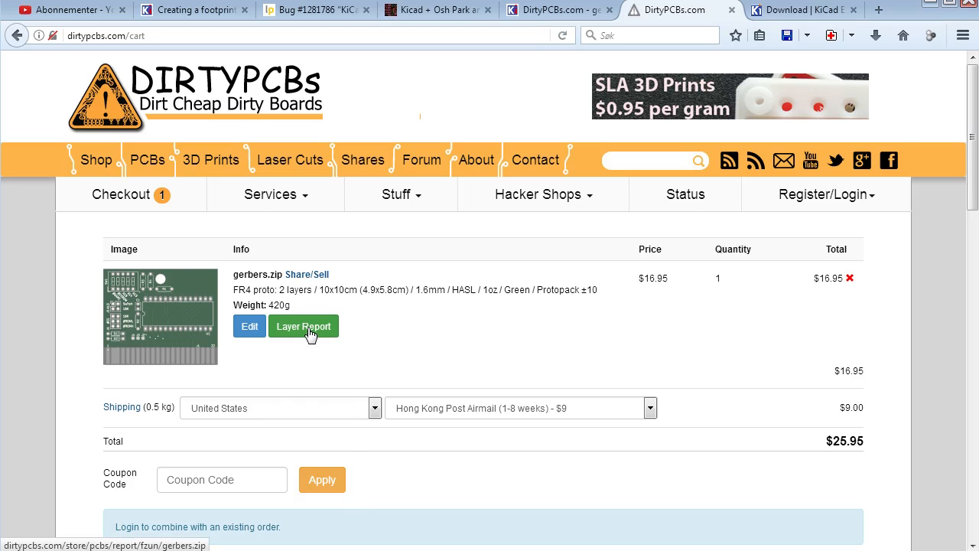
# Review the gerbers.zip layer report, checking the drill, top and bottom layers read OK
pyautogui.click(303, 326)
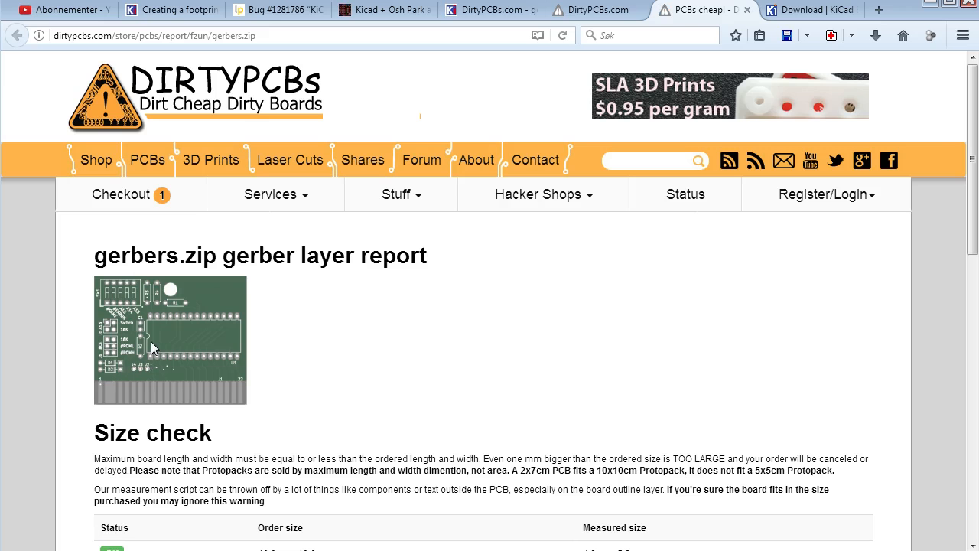
pyautogui.scroll(-3)
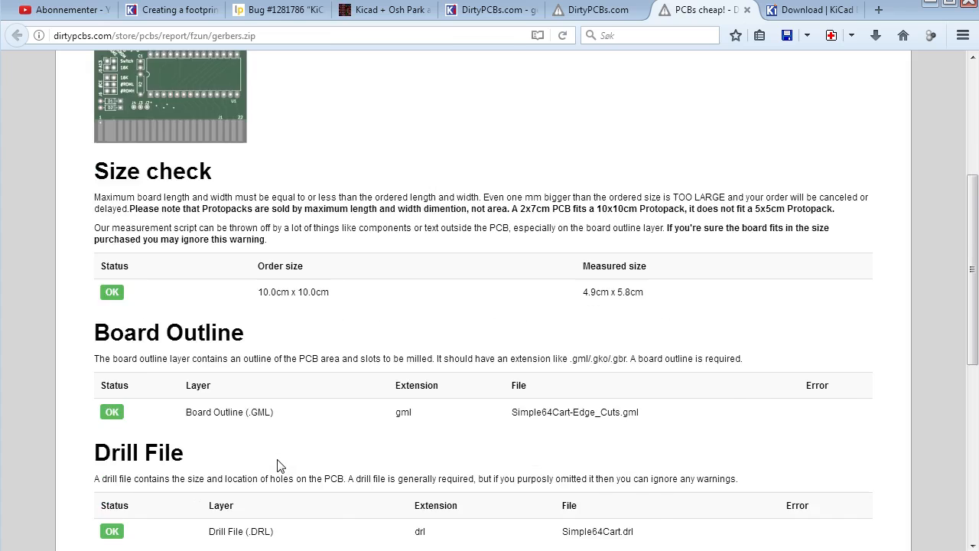
pyautogui.scroll(-3)
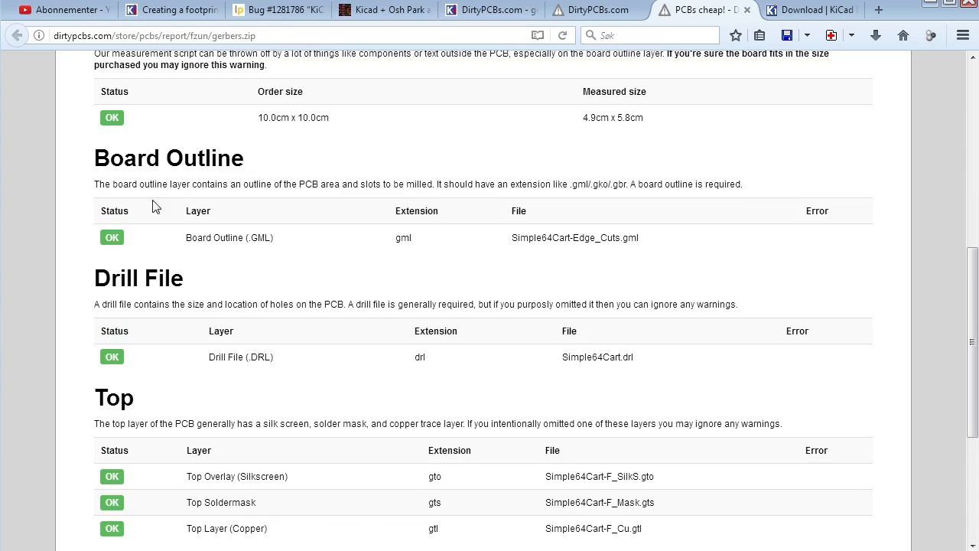
pyautogui.scroll(-3)
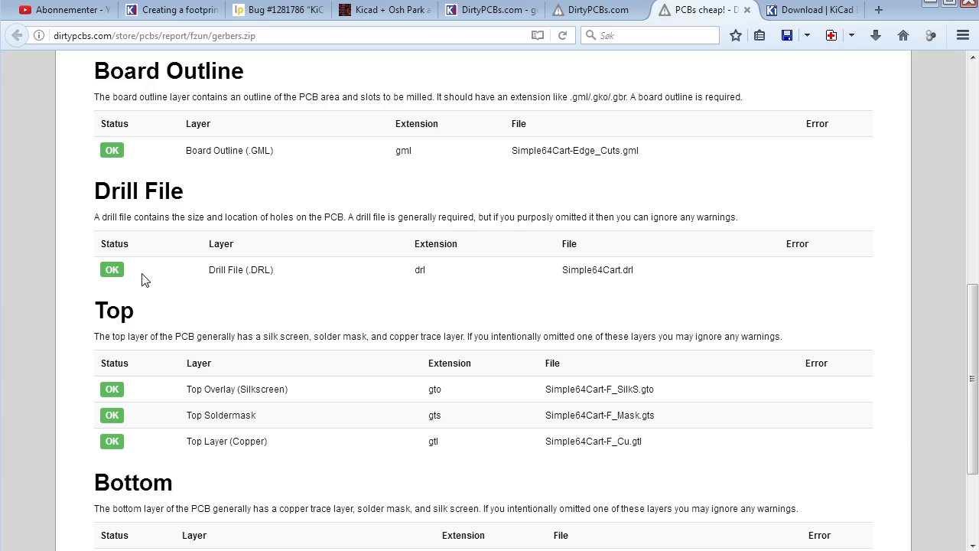
pyautogui.doubleClick(239, 269)
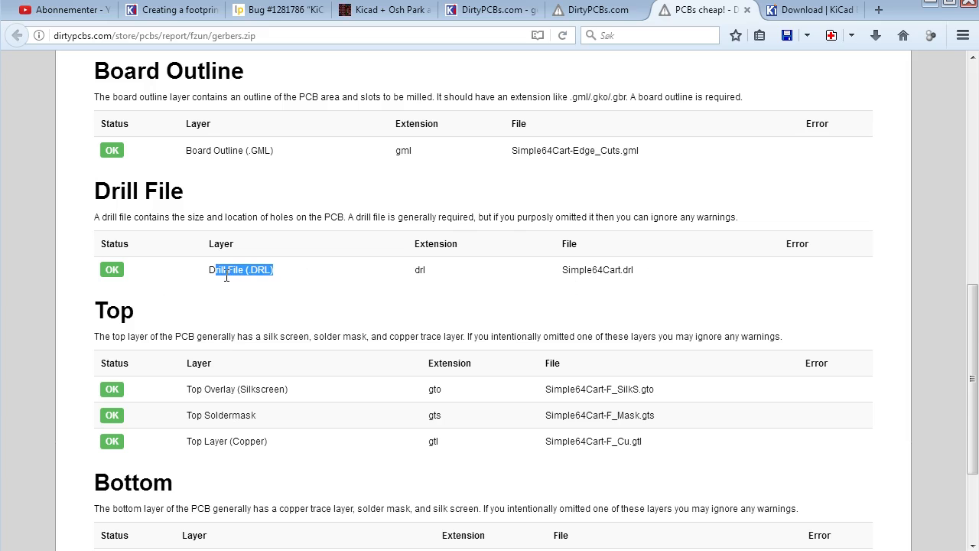
pyautogui.scroll(-3)
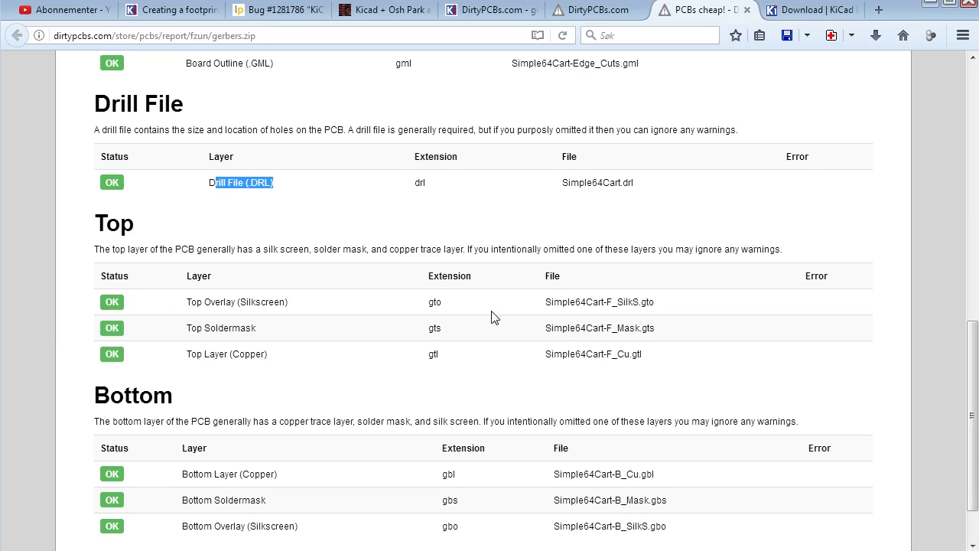
pyautogui.moveTo(183, 315)
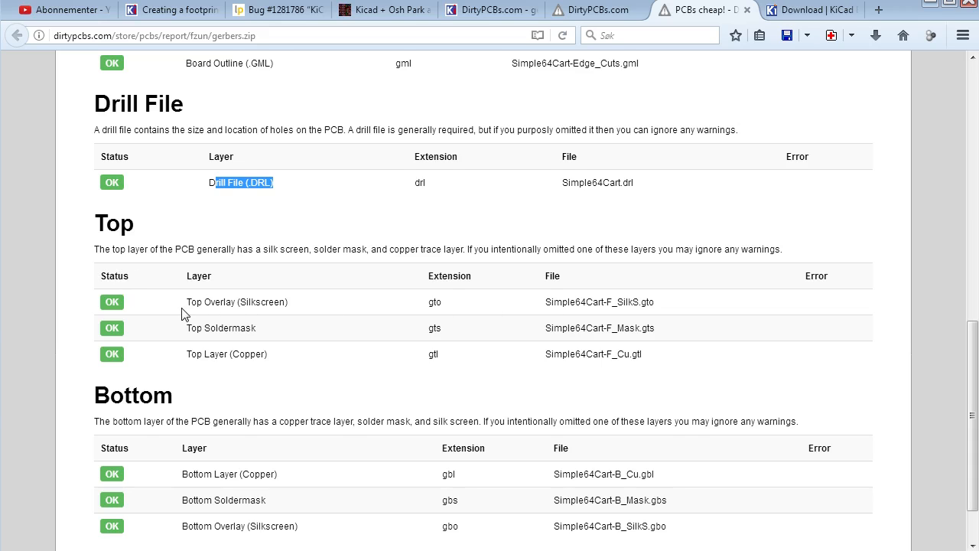
pyautogui.moveTo(630, 321)
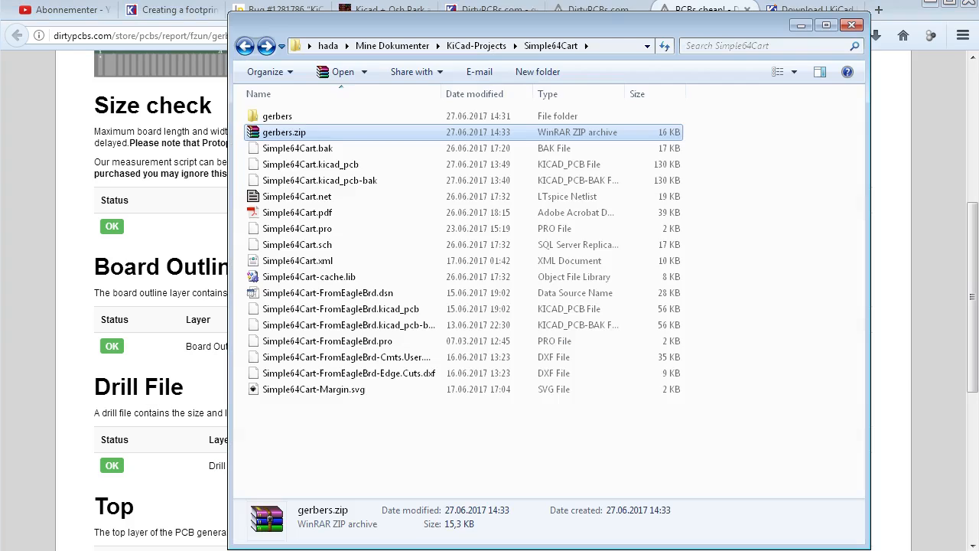
# Regenerate drill files with PTH and NPTH unmerged, writing Simple64Cart.drl and Simple64Cart-NPTH.drl
pyautogui.doubleClick(279, 117)
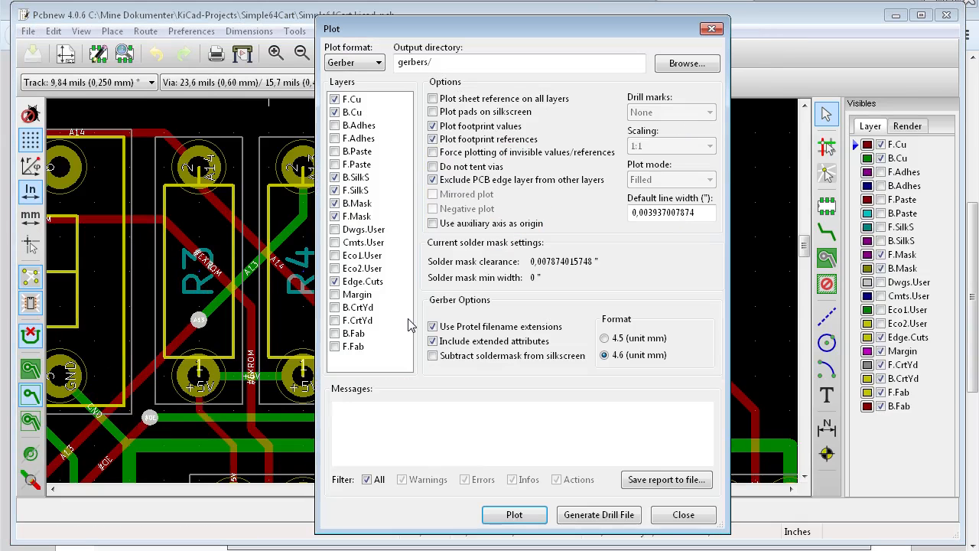
pyautogui.click(433, 112)
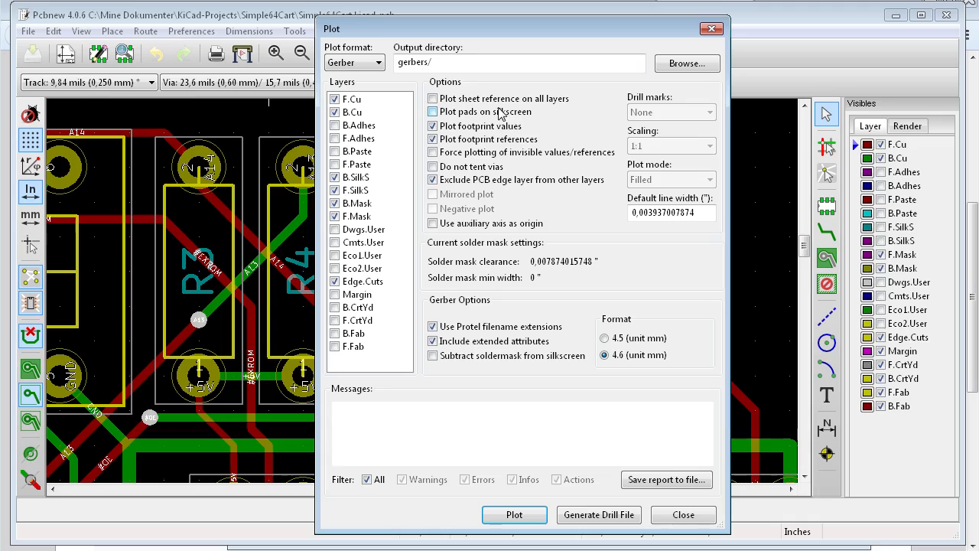
pyautogui.click(598, 514)
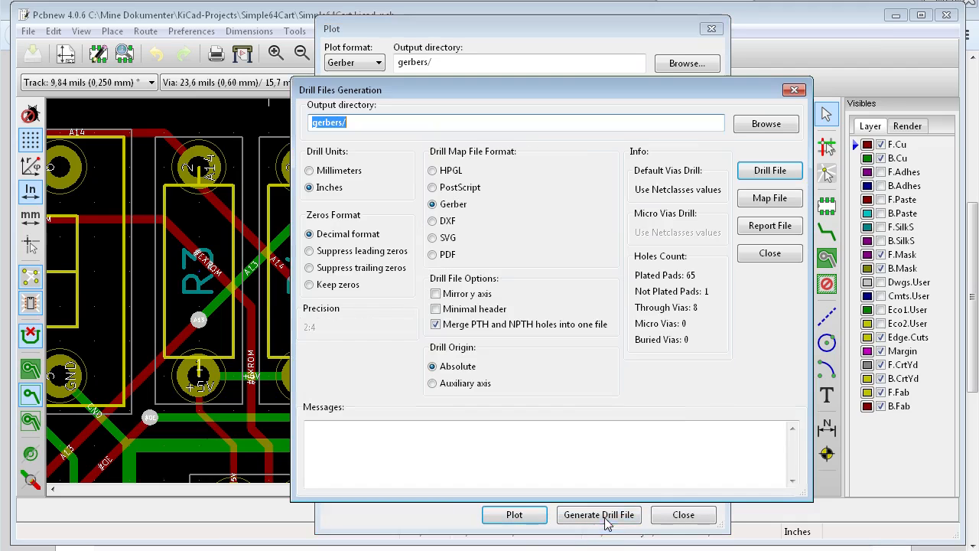
pyautogui.click(436, 325)
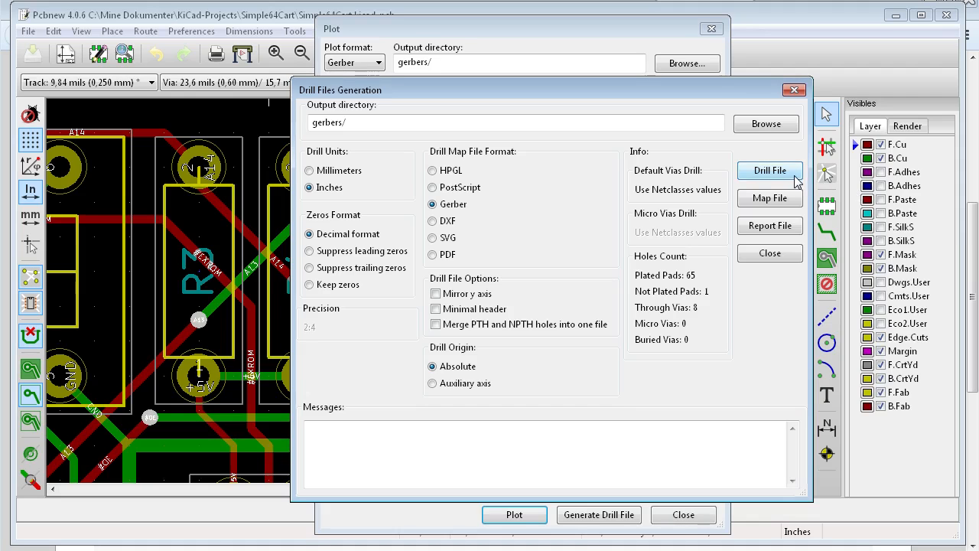
pyautogui.click(769, 172)
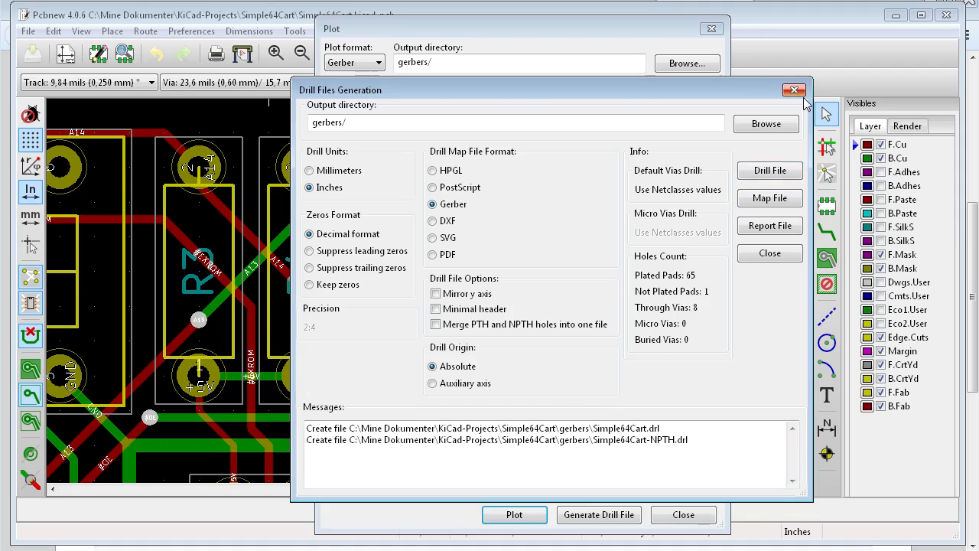
pyautogui.click(792, 89)
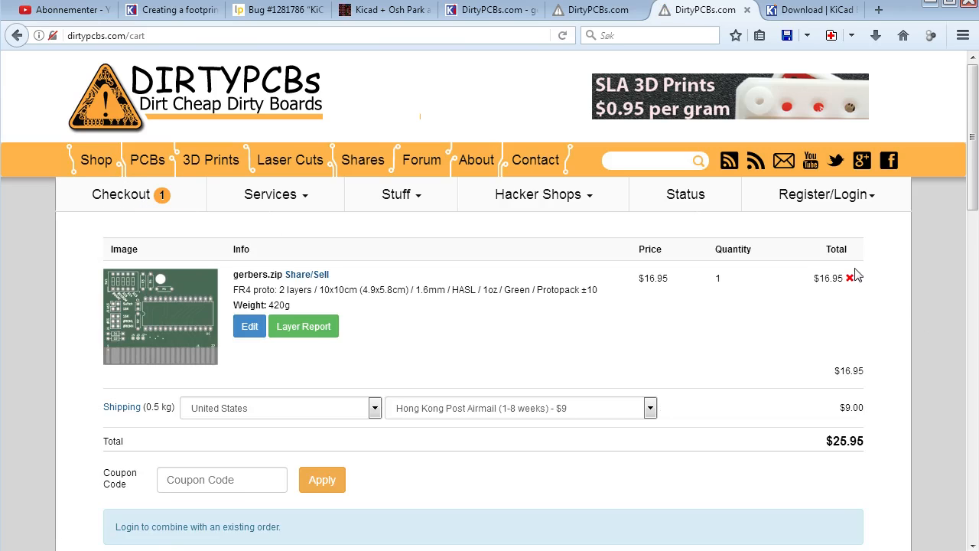
# Remove the old cart item and upload gerbers.zip on a fresh PCB order form
pyautogui.click(849, 278)
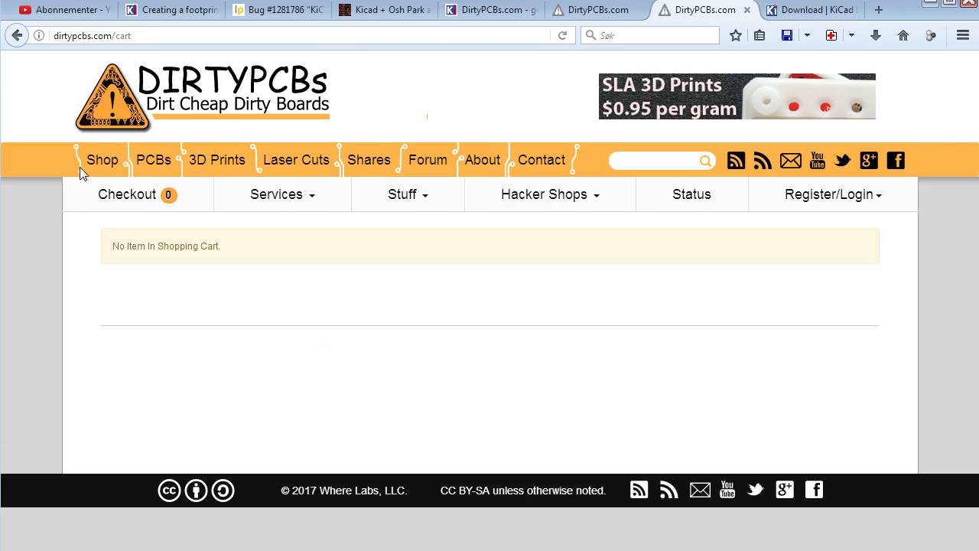
pyautogui.click(153, 159)
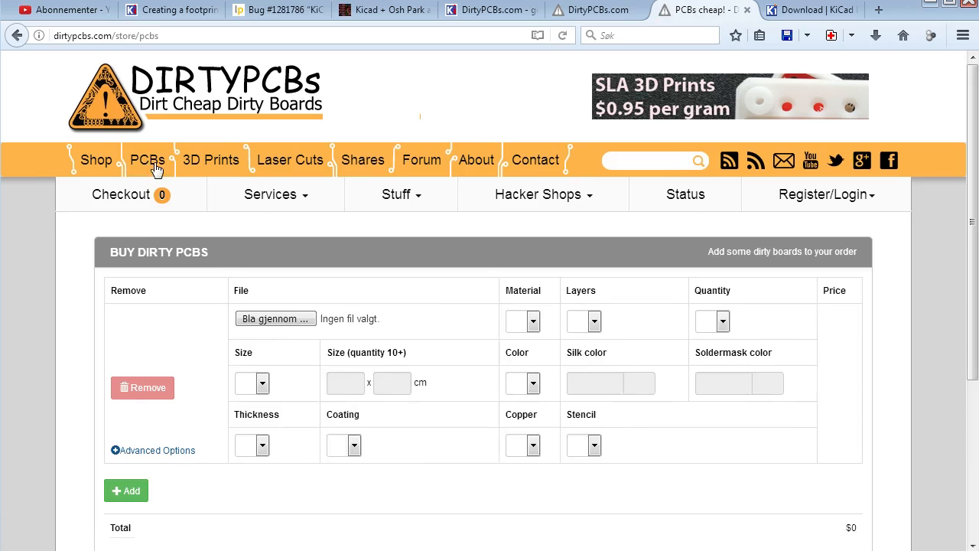
pyautogui.click(276, 320)
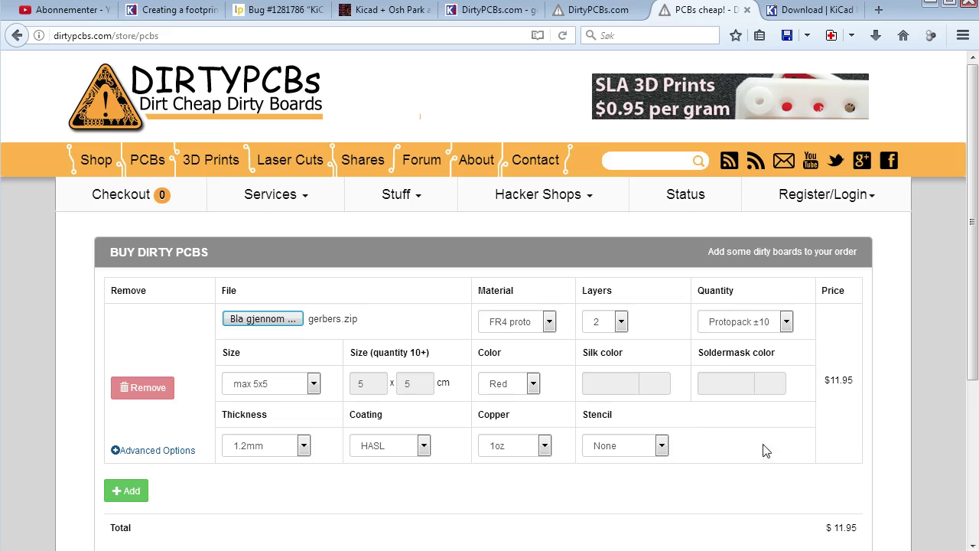
pyautogui.moveTo(280, 407)
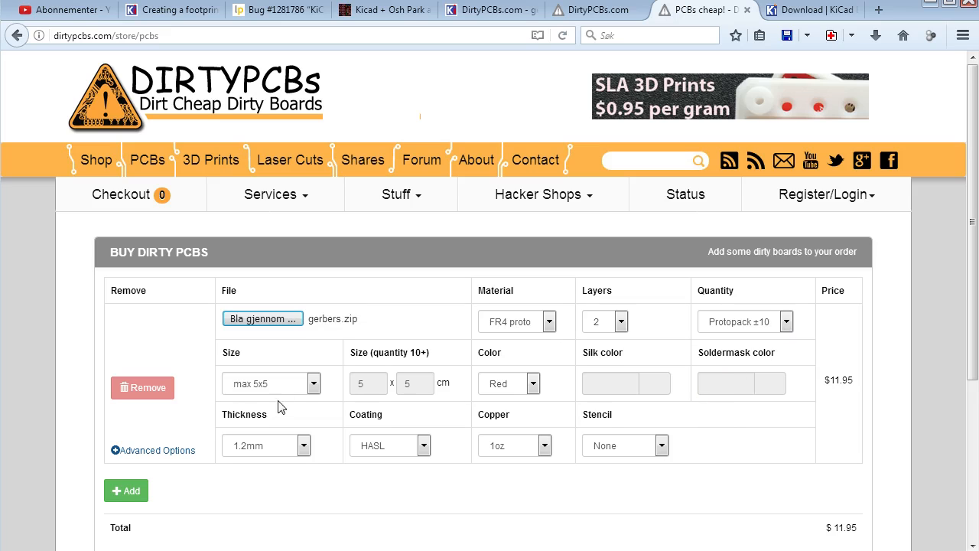
# Set board thickness to 1.6mm and add the 10x10cm order to the cart
pyautogui.click(532, 383)
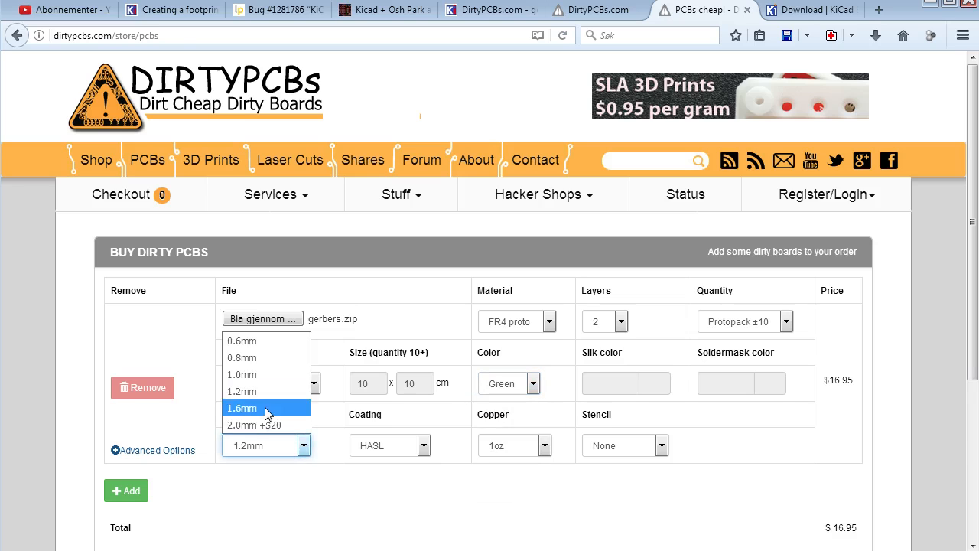
pyautogui.click(242, 407)
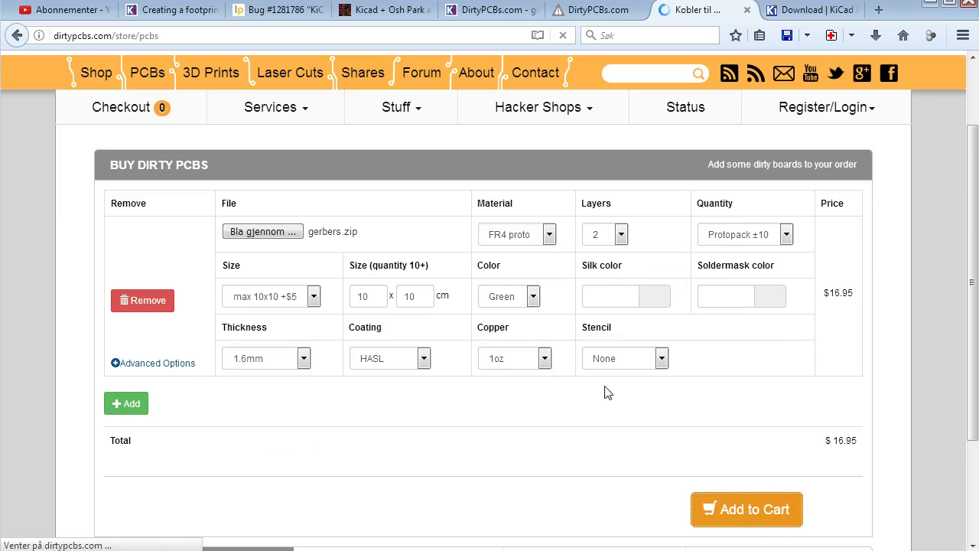
pyautogui.click(746, 509)
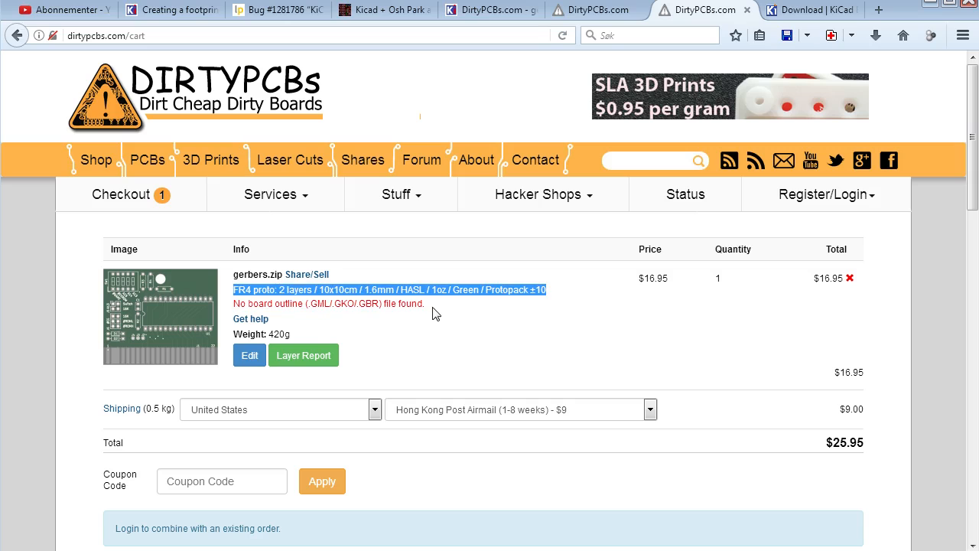
pyautogui.moveTo(427, 342)
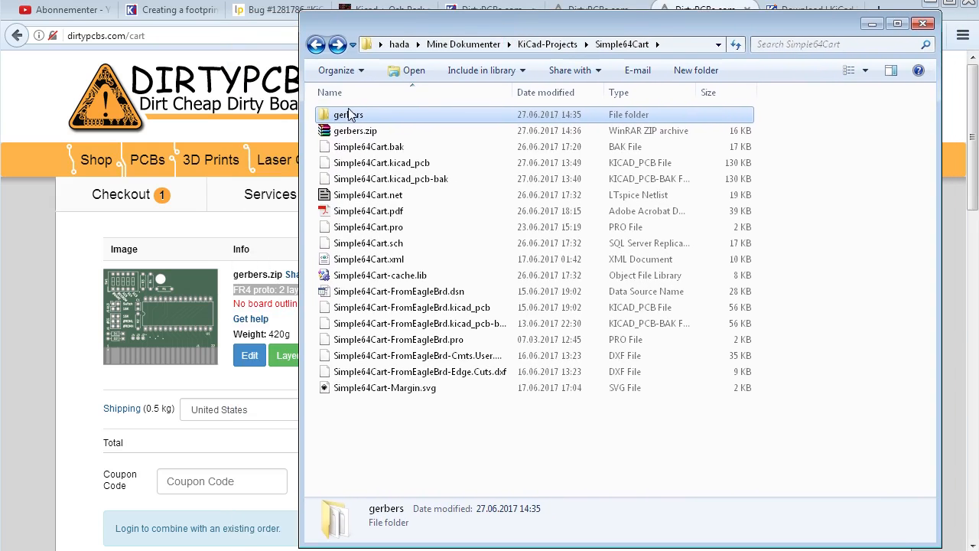
# Rename the Edge.Cuts outline file in gerbers to the .gml extension
pyautogui.doubleClick(348, 113)
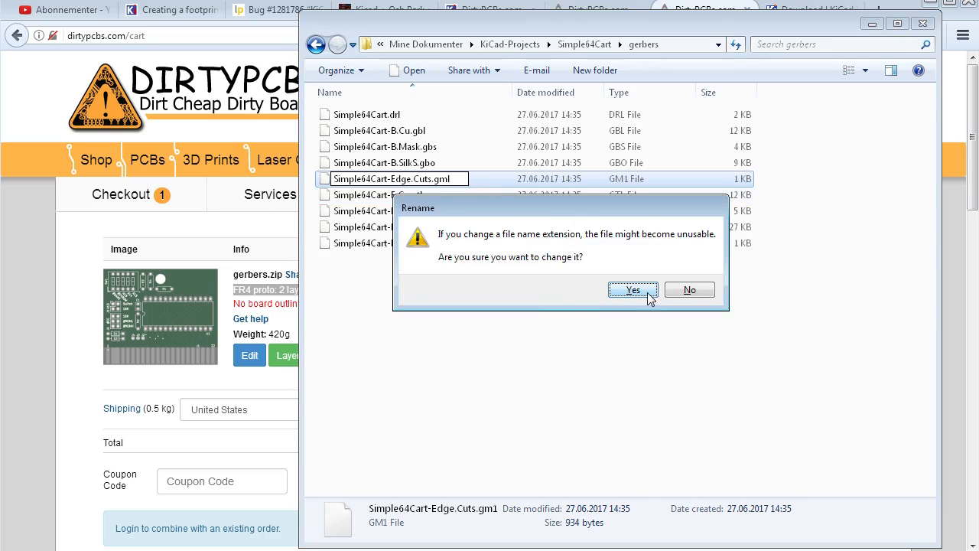
pyautogui.click(634, 289)
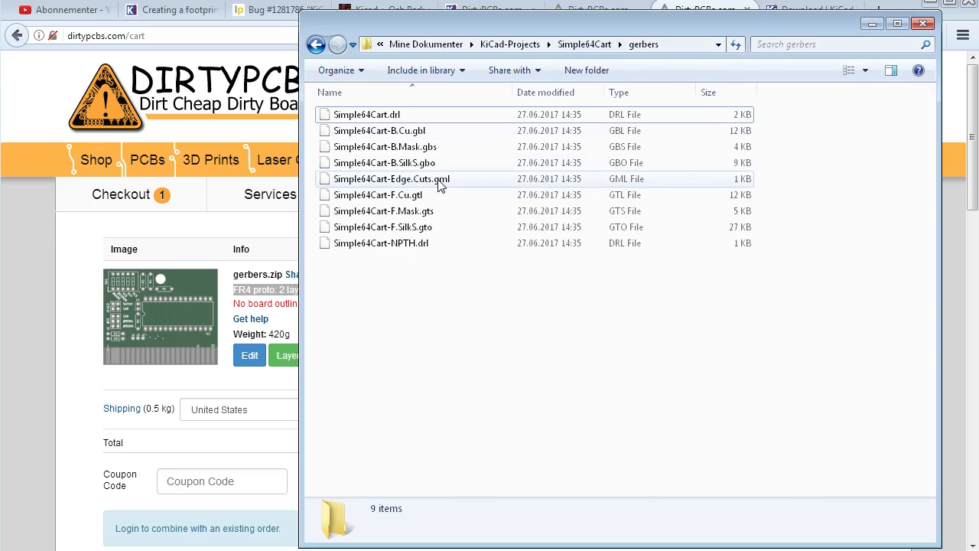
# Delete the old gerbers.zip from the project folder, ready to re-zip gerbers
pyautogui.click(337, 43)
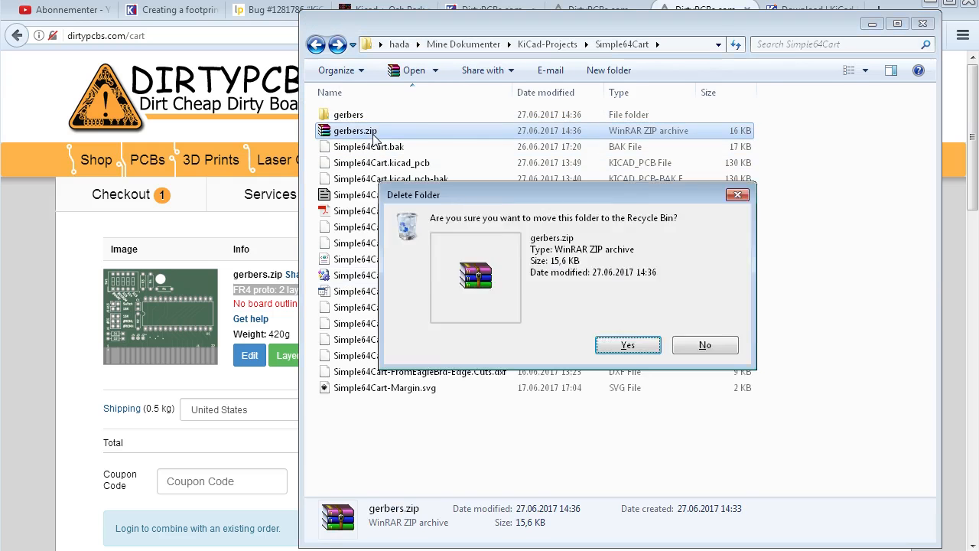
pyautogui.click(627, 344)
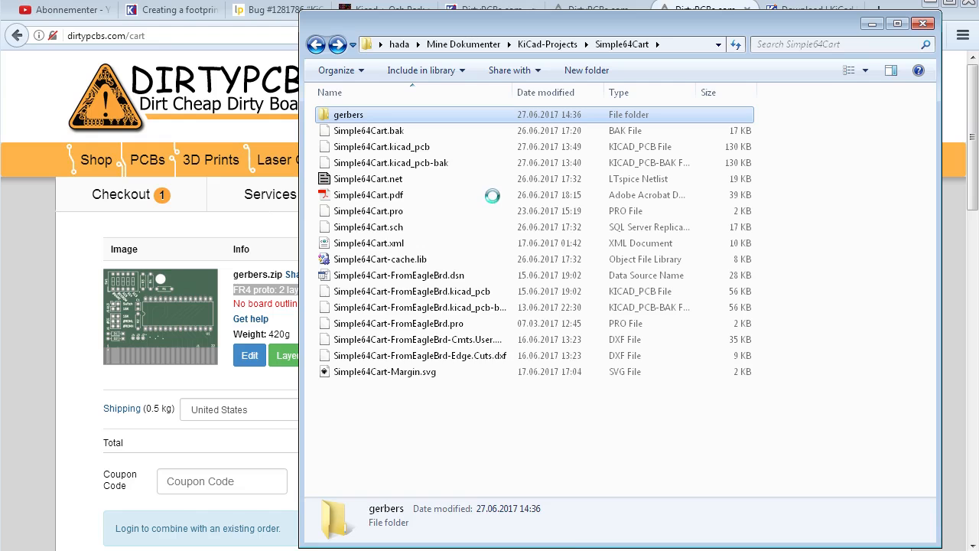
pyautogui.rightClick(349, 113)
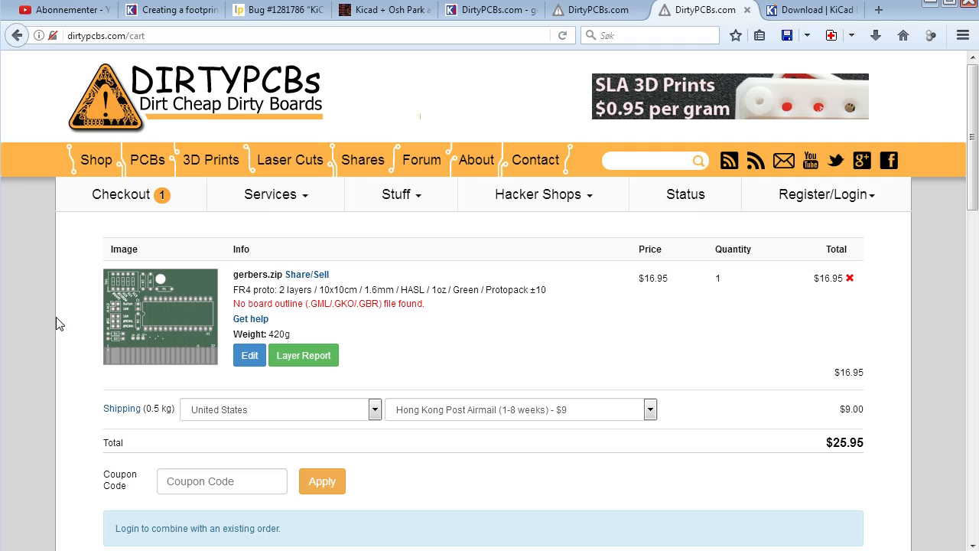
# Upload the remade gerbers.zip in Edit PCBS Info and save the board info
pyautogui.click(249, 355)
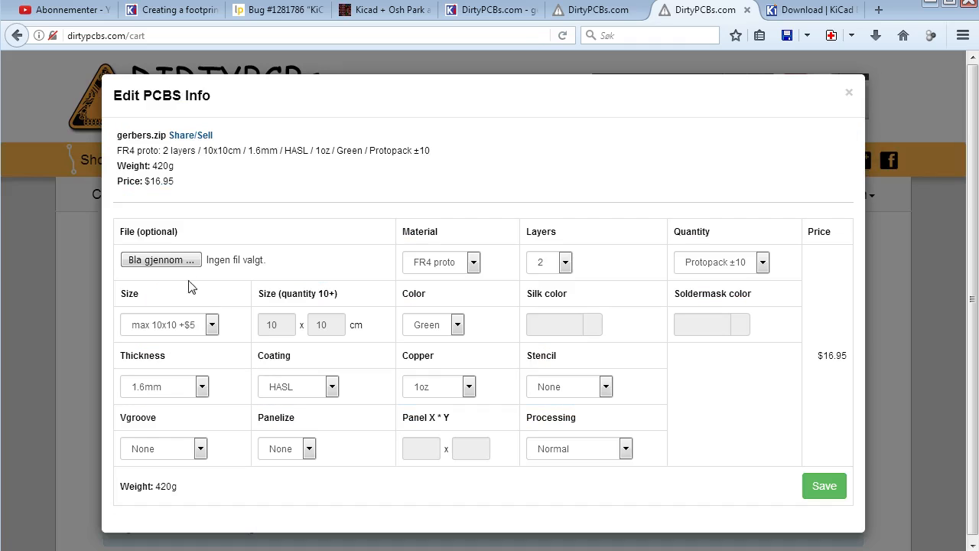
pyautogui.click(161, 260)
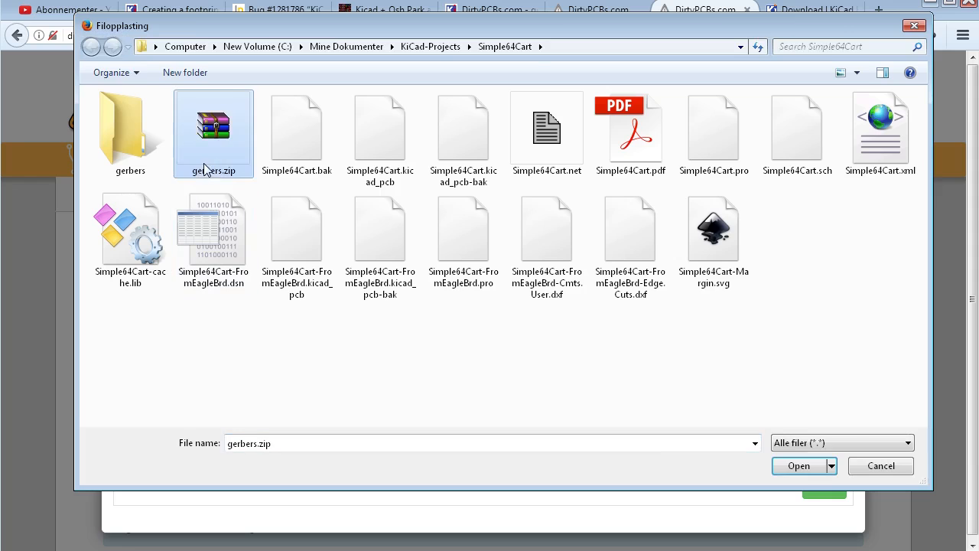
pyautogui.click(799, 465)
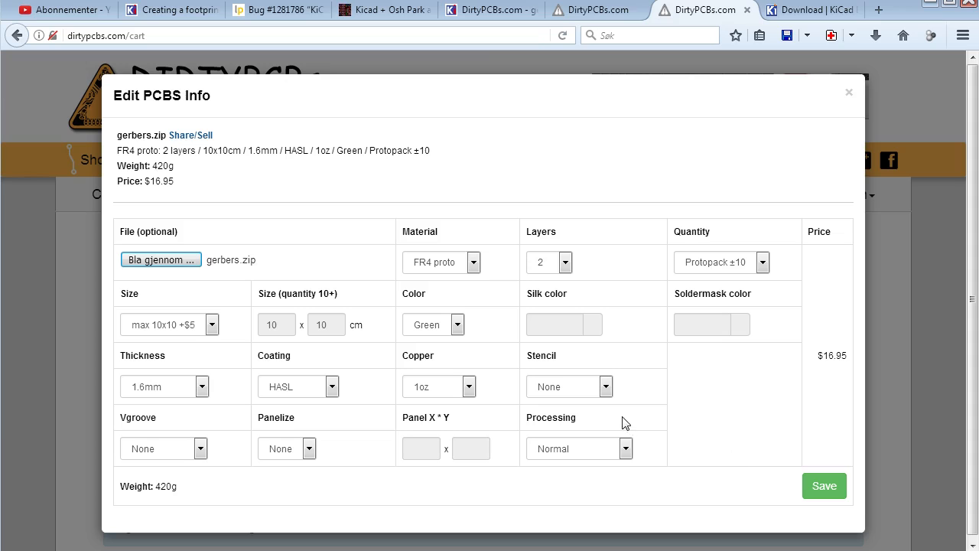
pyautogui.moveTo(442, 327)
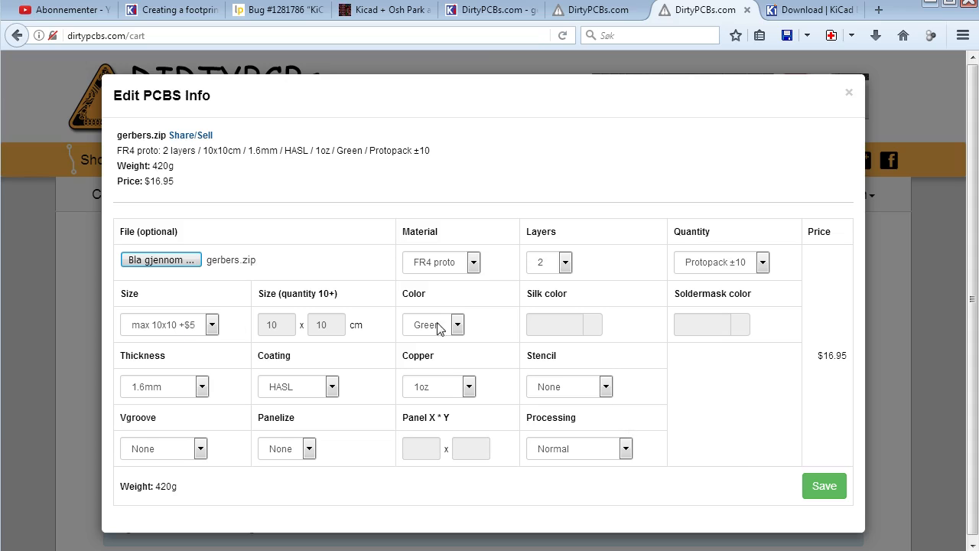
pyautogui.click(822, 486)
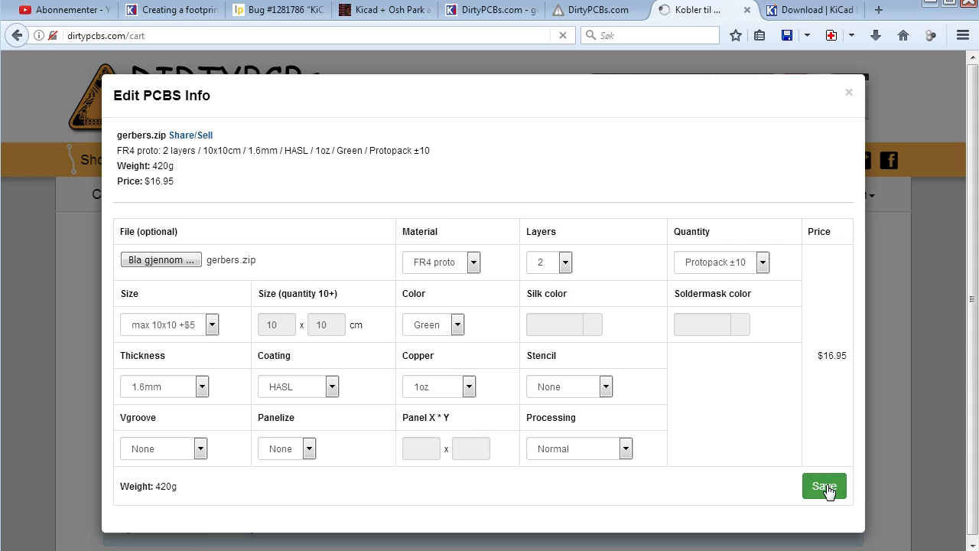
pyautogui.click(822, 486)
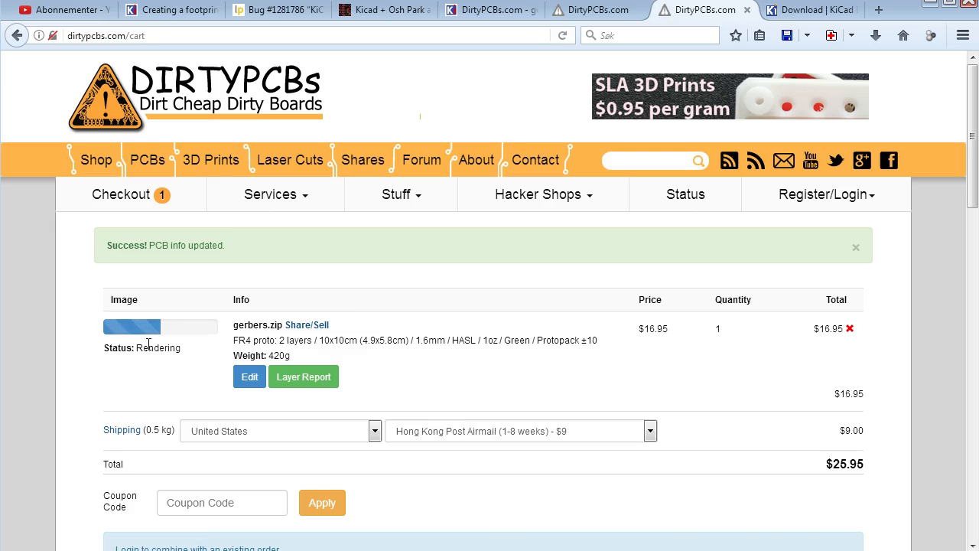
pyautogui.moveTo(150, 350)
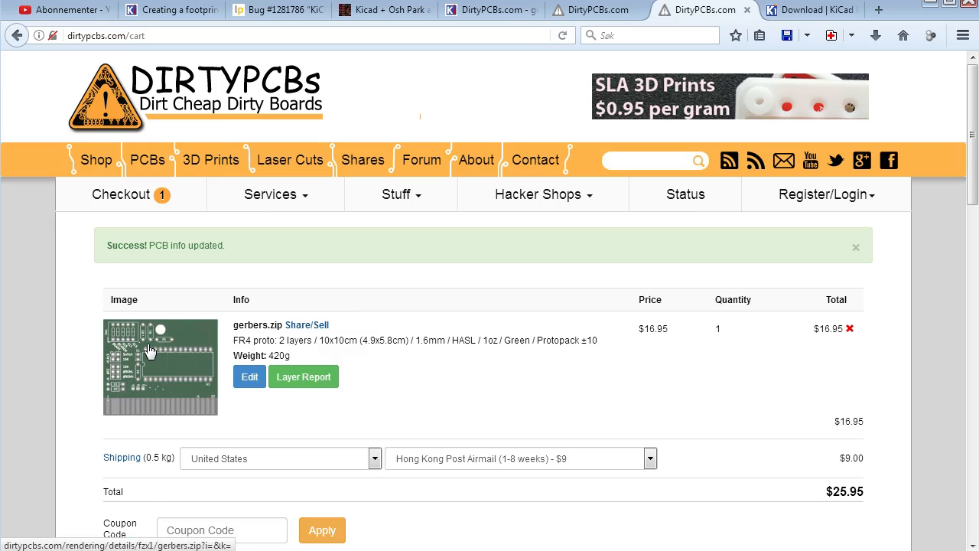
# Review the layer report: .gml outline accepted, drill flagged for multiple drill files
pyautogui.click(303, 376)
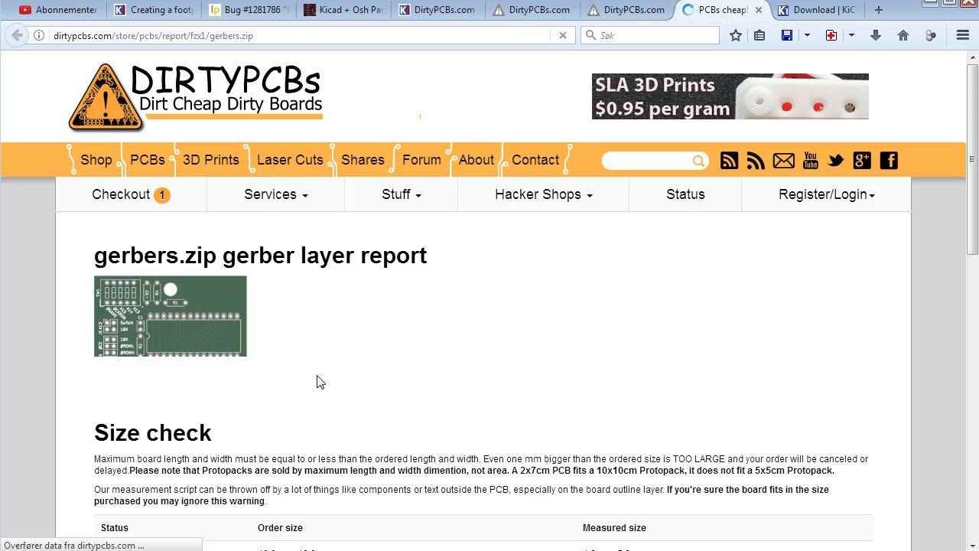
pyautogui.scroll(-3)
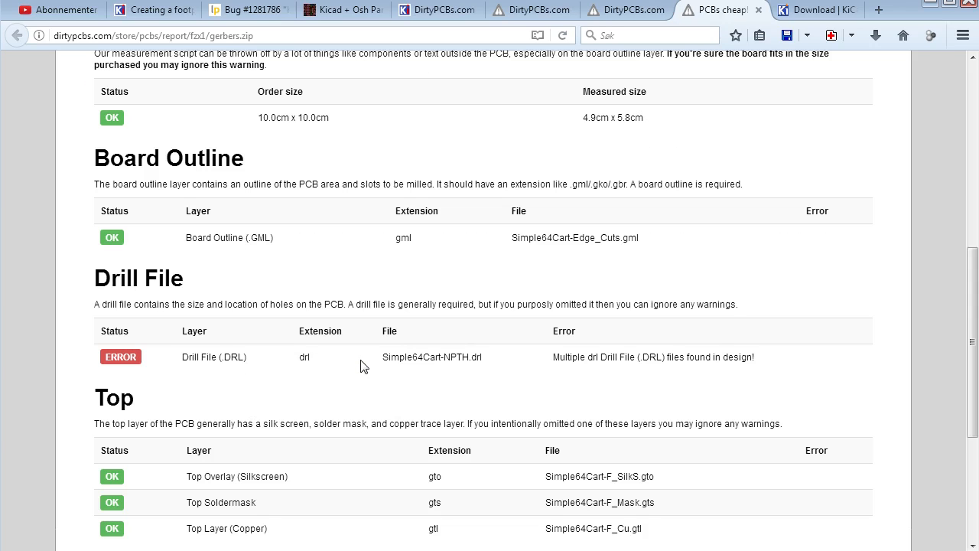
pyautogui.moveTo(150, 357)
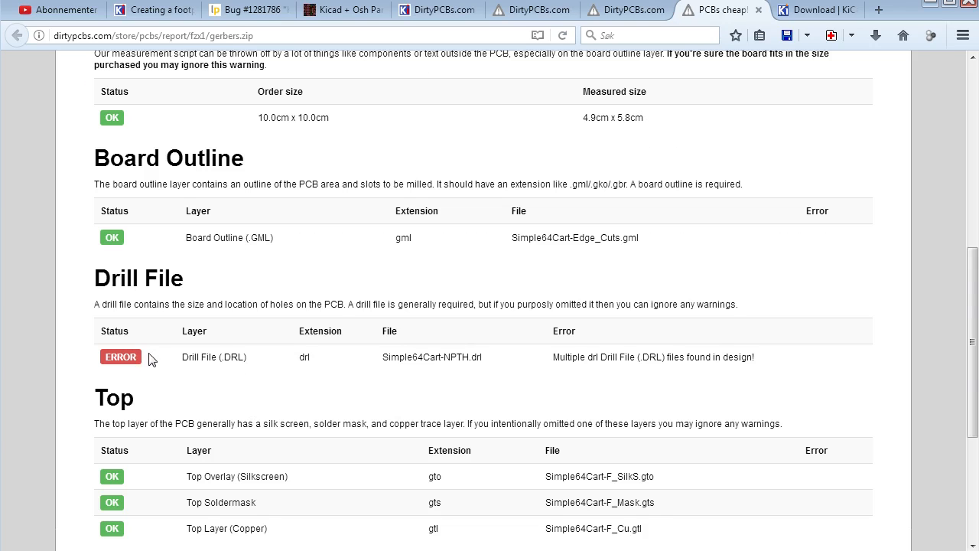
pyautogui.scroll(-3)
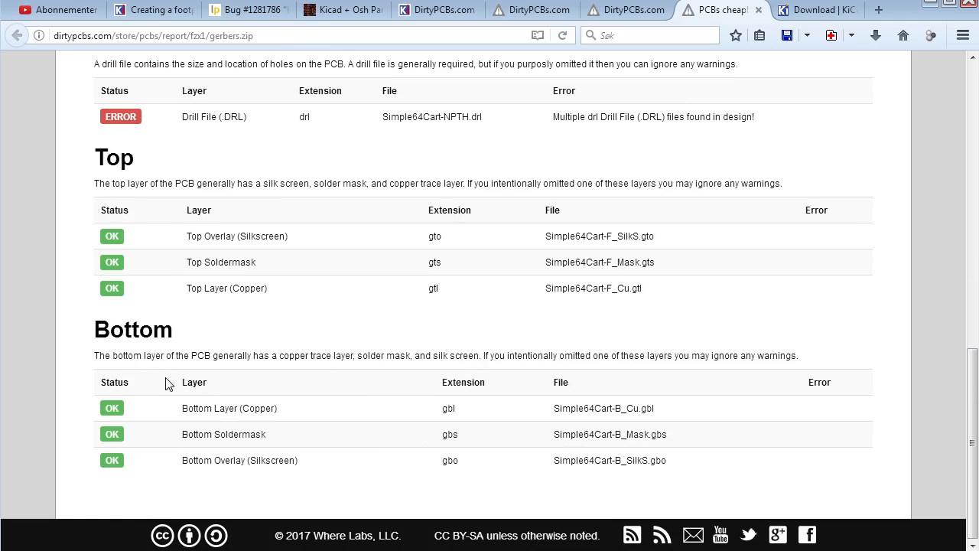
pyautogui.scroll(3)
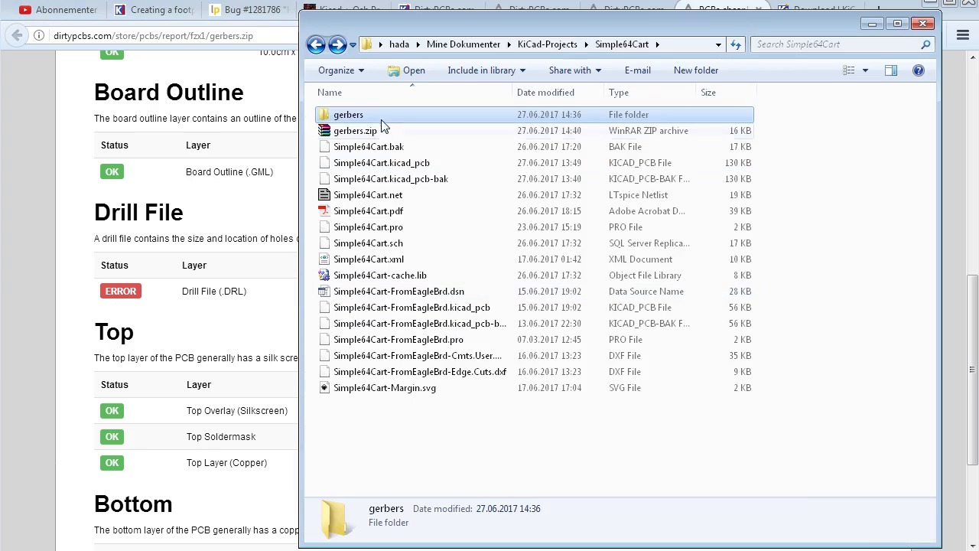
# Delete Simple64Cart-NPTH.drl and the old gerbers.zip, then re-compress the gerbers folder
pyautogui.doubleClick(349, 114)
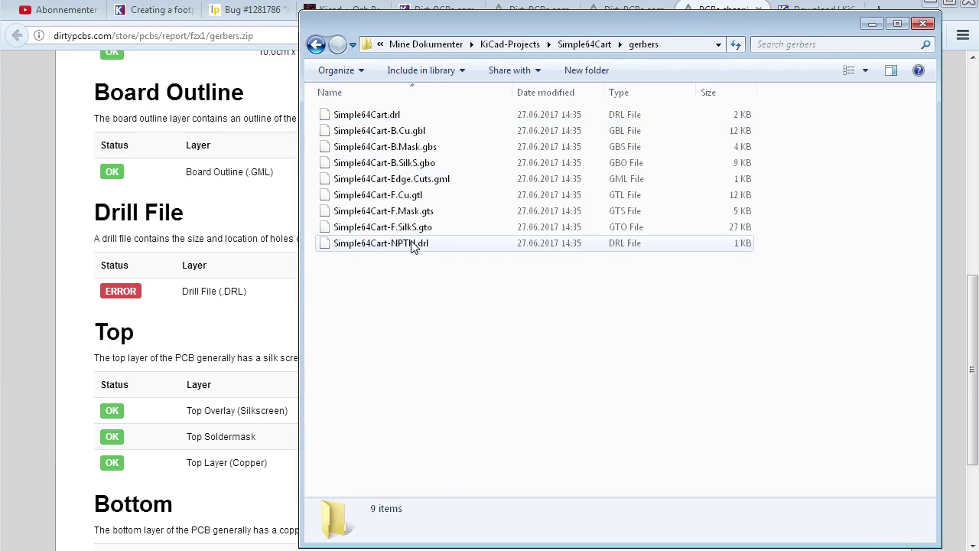
pyautogui.click(405, 242)
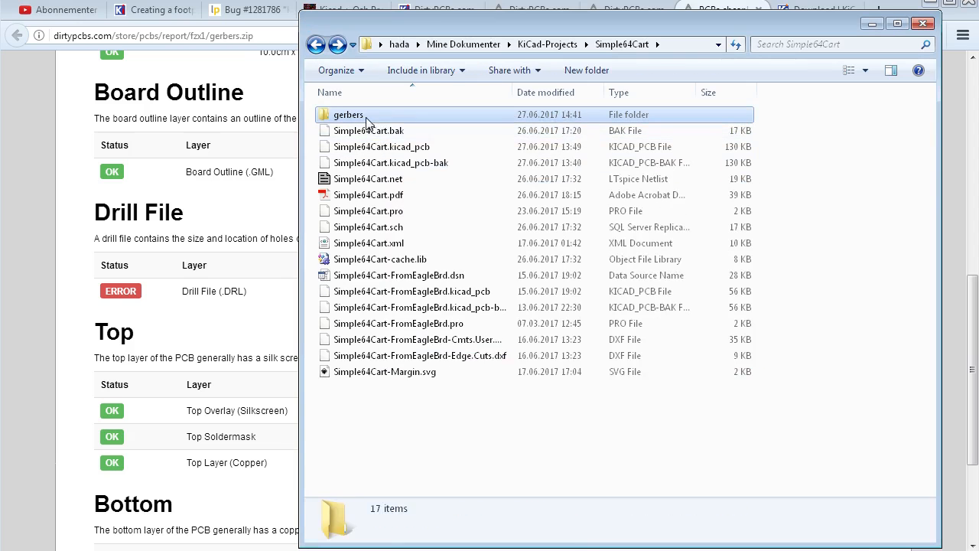
pyautogui.rightClick(349, 113)
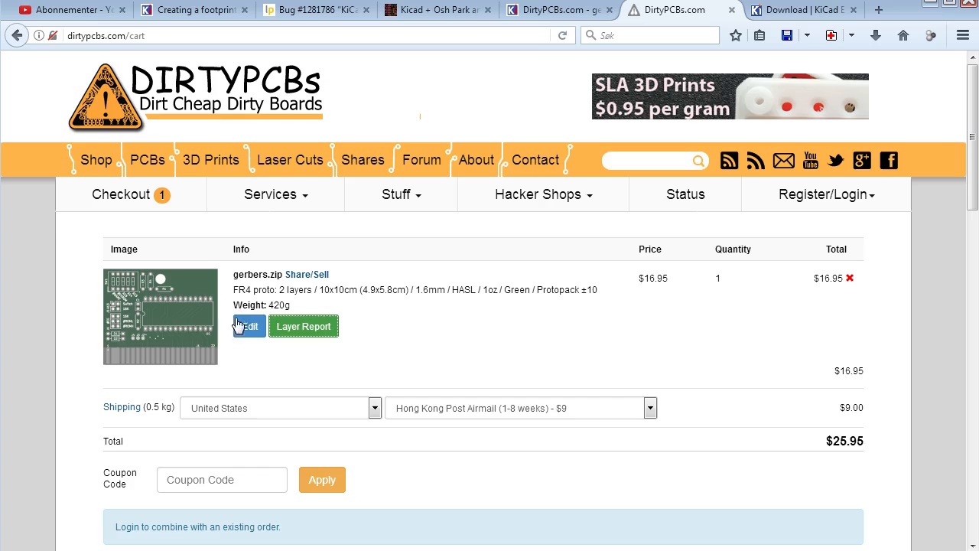
# Upload the re-zipped gerbers.zip via Edit PCBS Info and save the board info
pyautogui.click(248, 326)
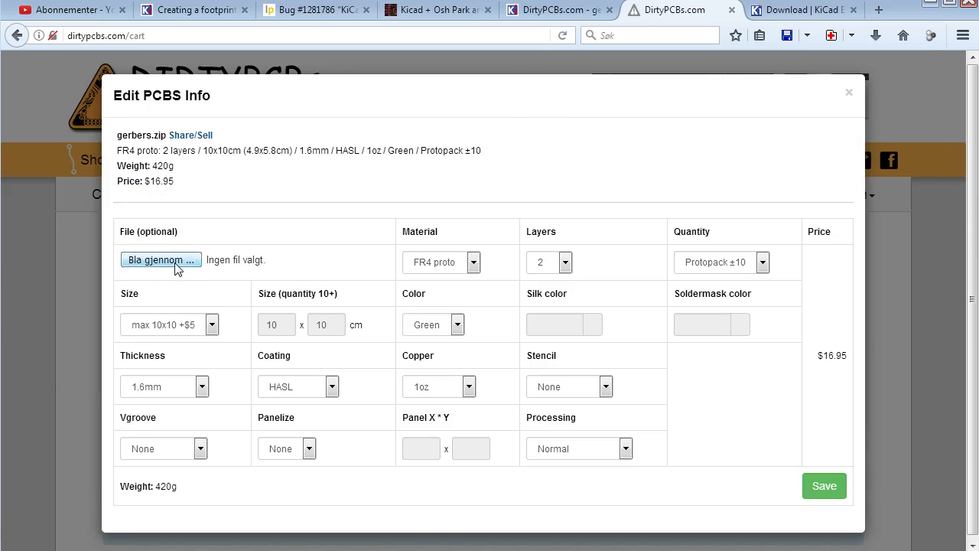
pyautogui.click(161, 260)
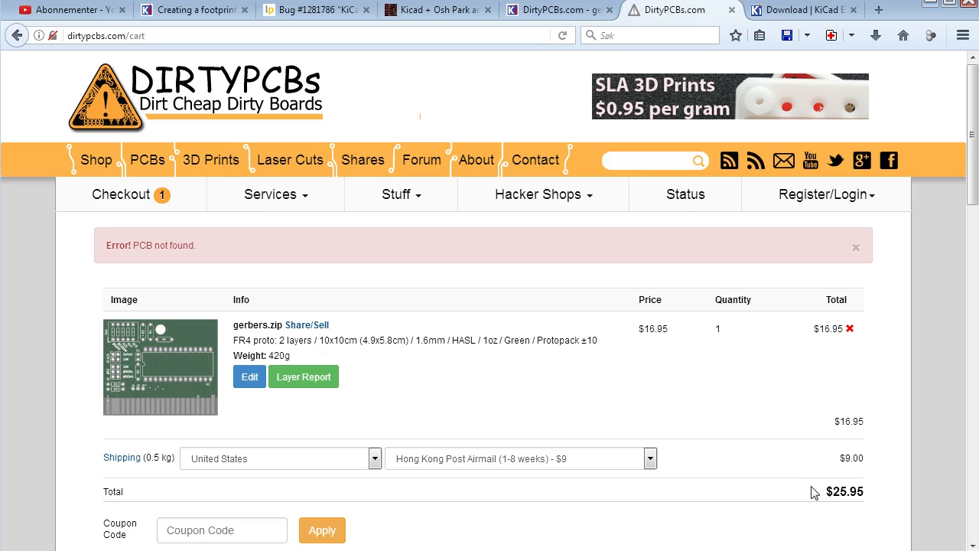
pyautogui.click(250, 376)
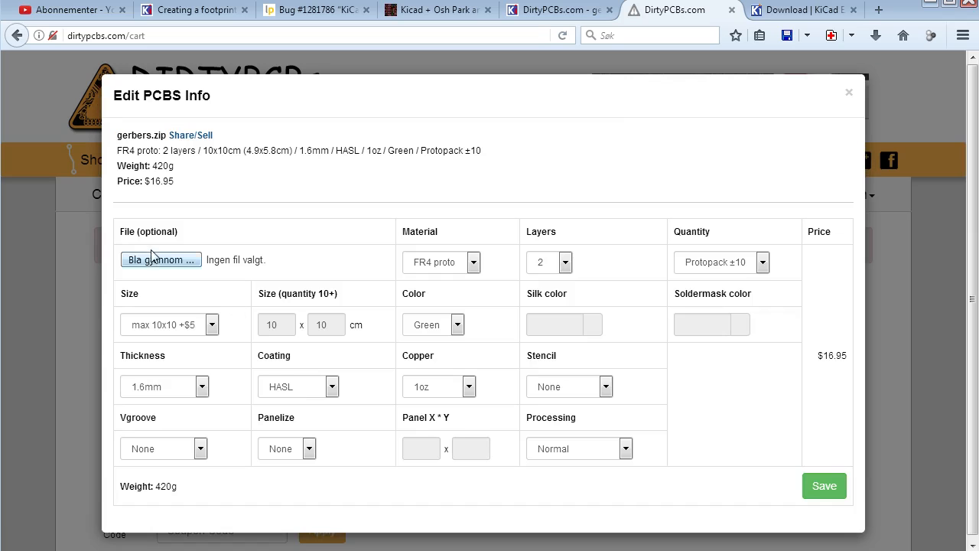
pyautogui.click(160, 260)
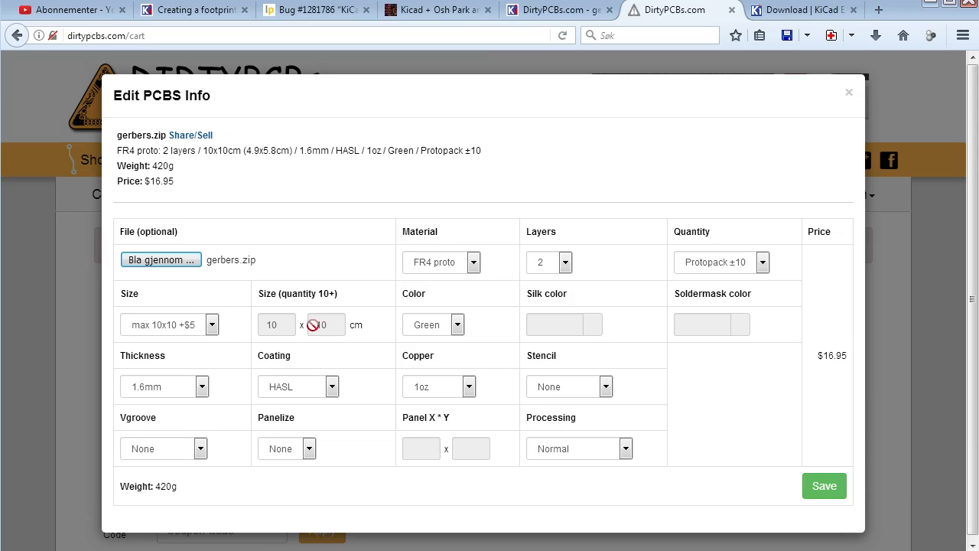
pyautogui.click(823, 486)
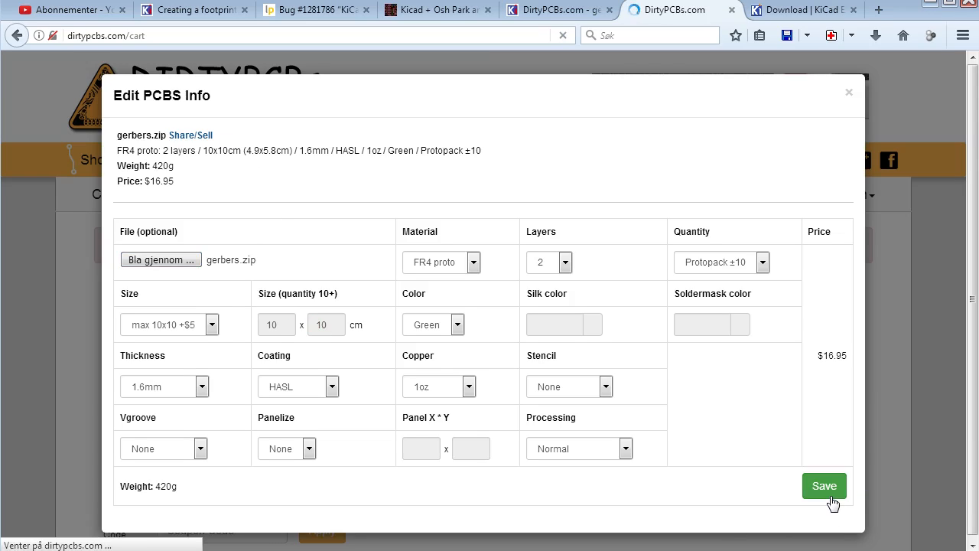
pyautogui.click(823, 486)
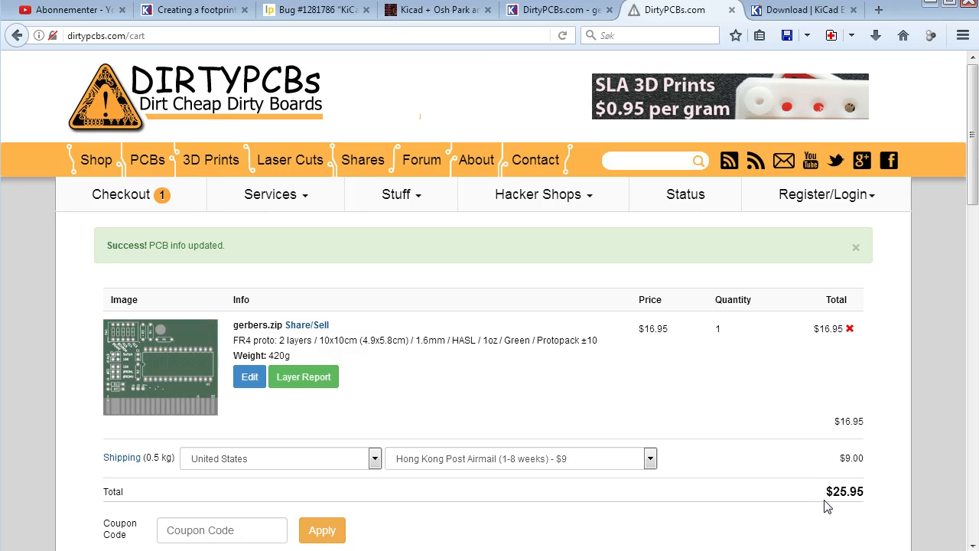
# Check the new layer report: board outline and single drill file both OK
pyautogui.click(303, 377)
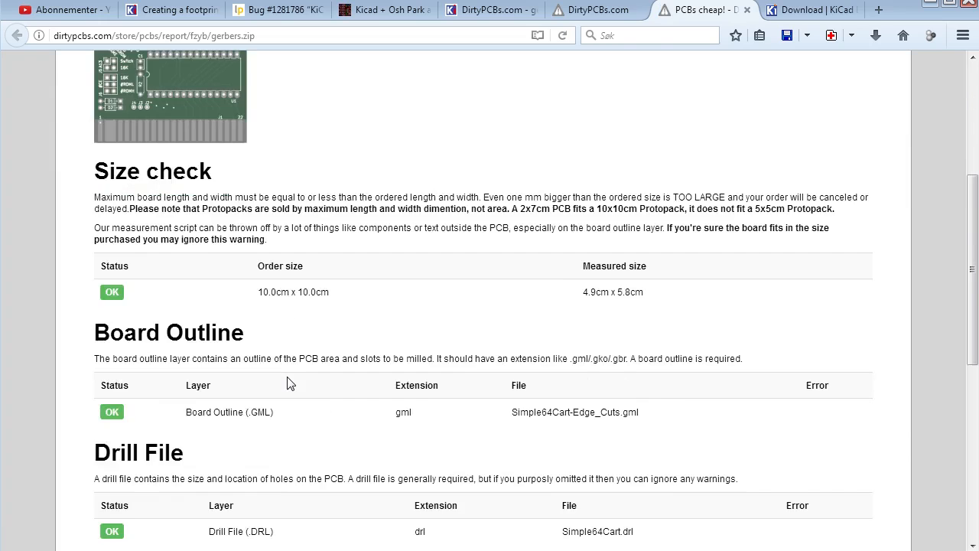
pyautogui.scroll(-3)
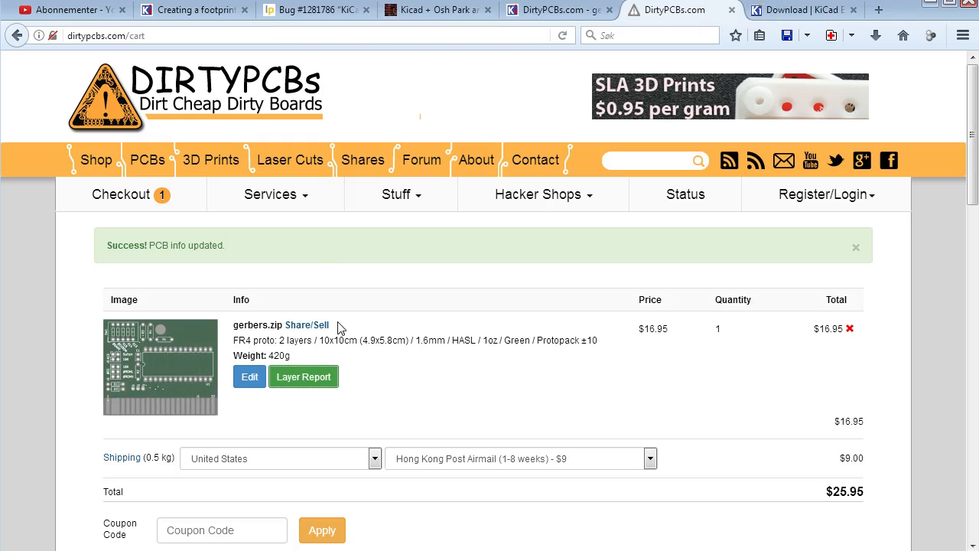
pyautogui.moveTo(161, 344)
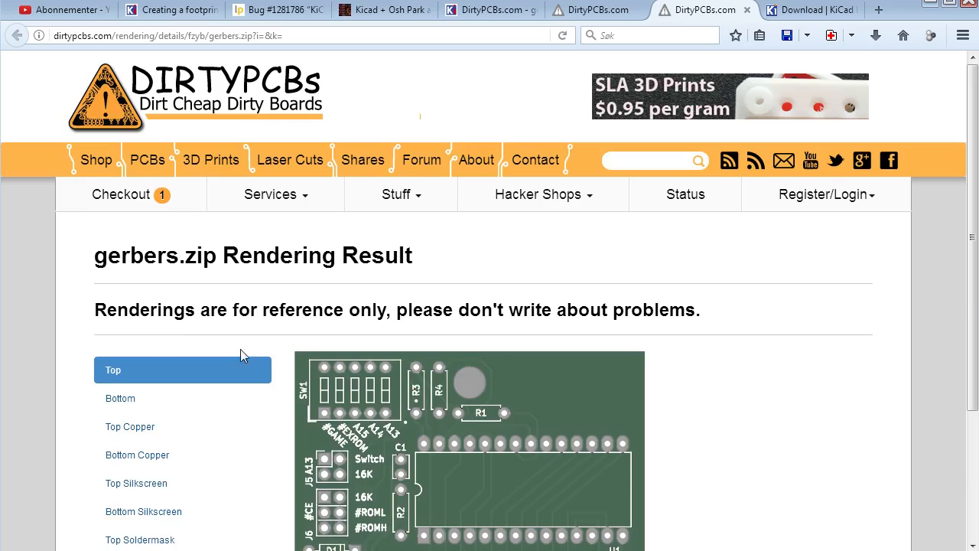
# Show the gerbers.zip top-side rendering against the blue background
pyautogui.scroll(-3)
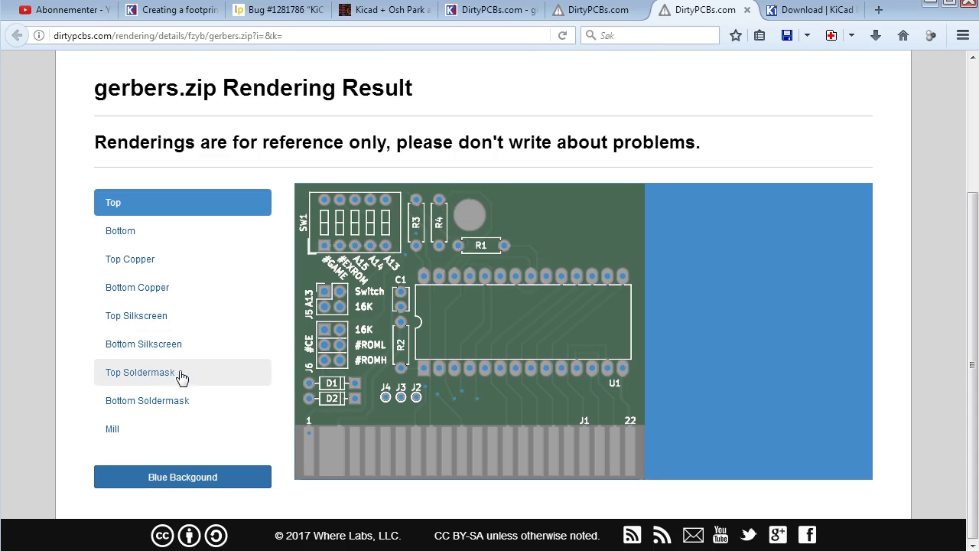
pyautogui.click(113, 202)
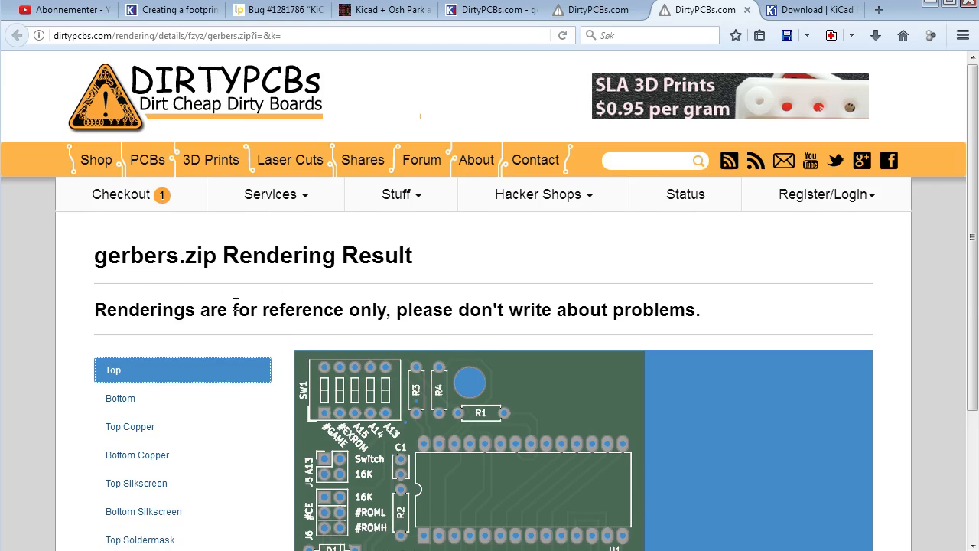
pyautogui.scroll(-3)
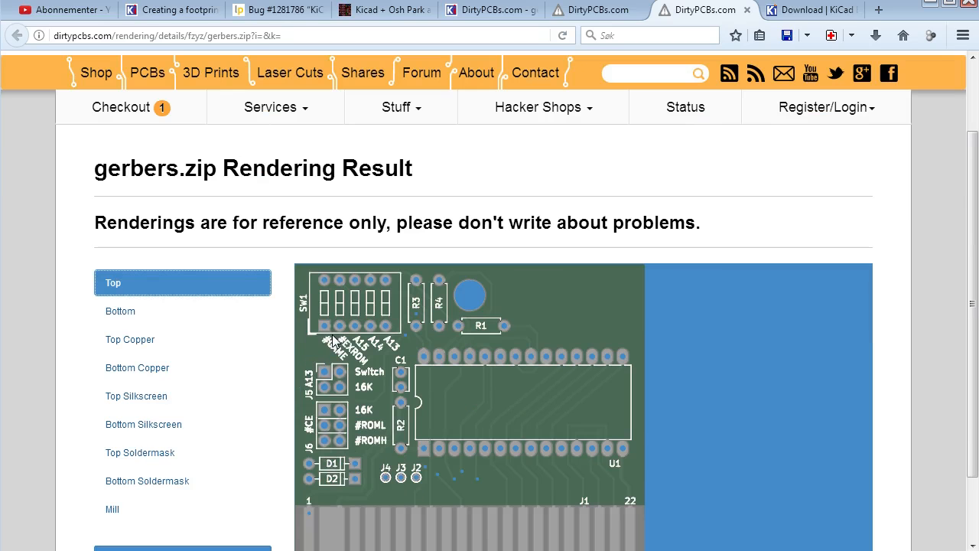